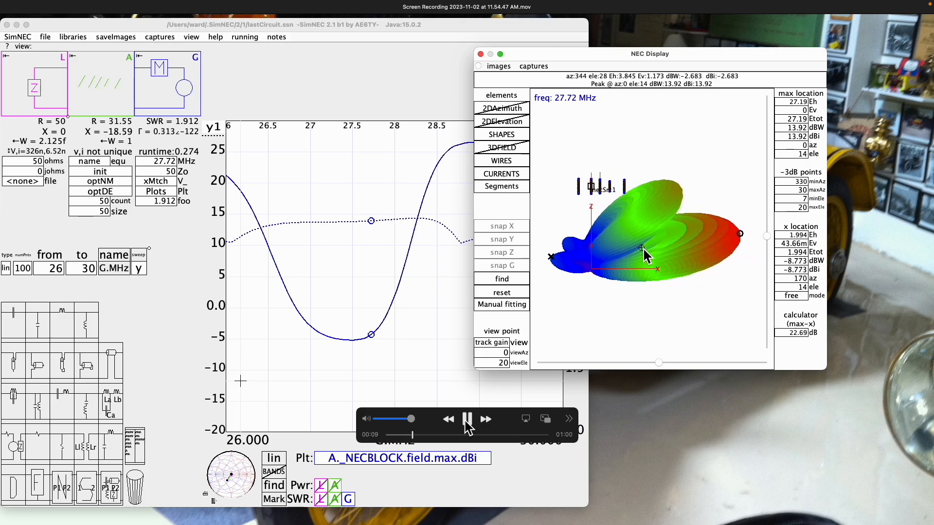
{"action": "mouse_move", "coordinate": [98, 326]}
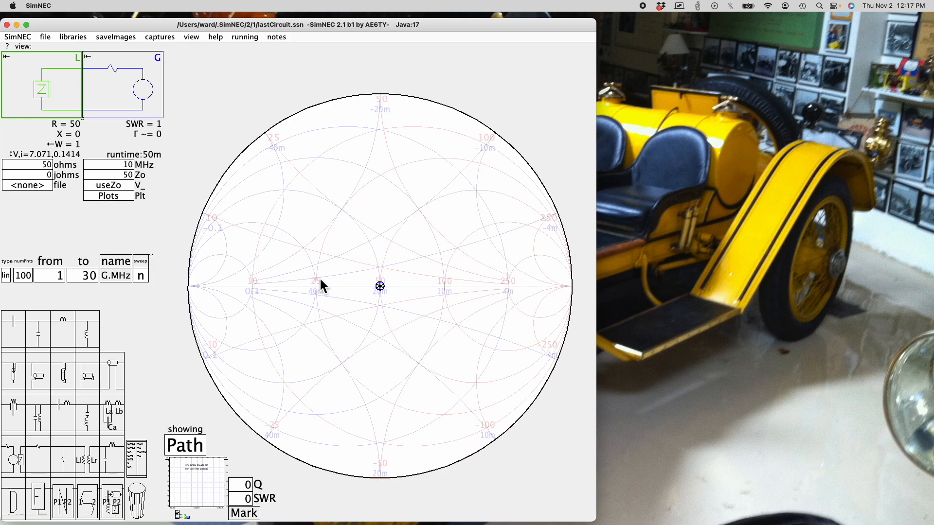
{"action": "mouse_move", "coordinate": [242, 244]}
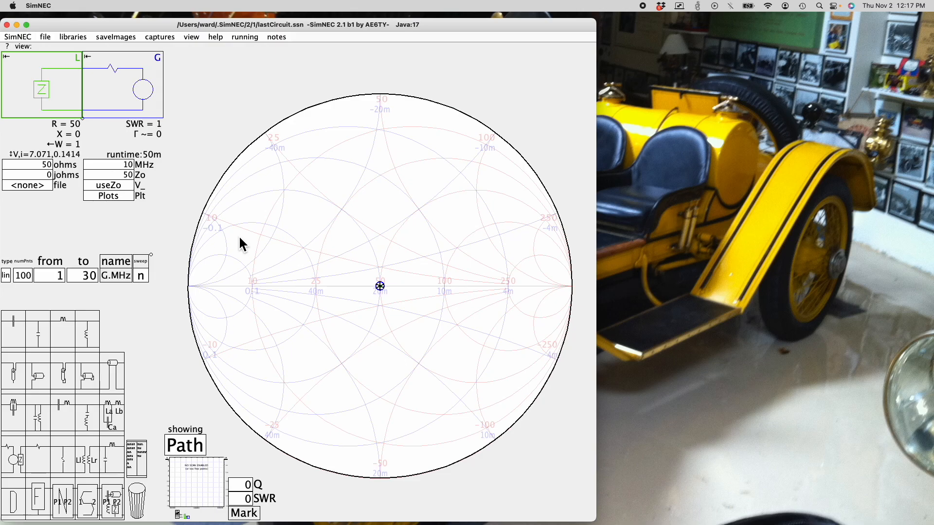
{"action": "mouse_move", "coordinate": [53, 43]}
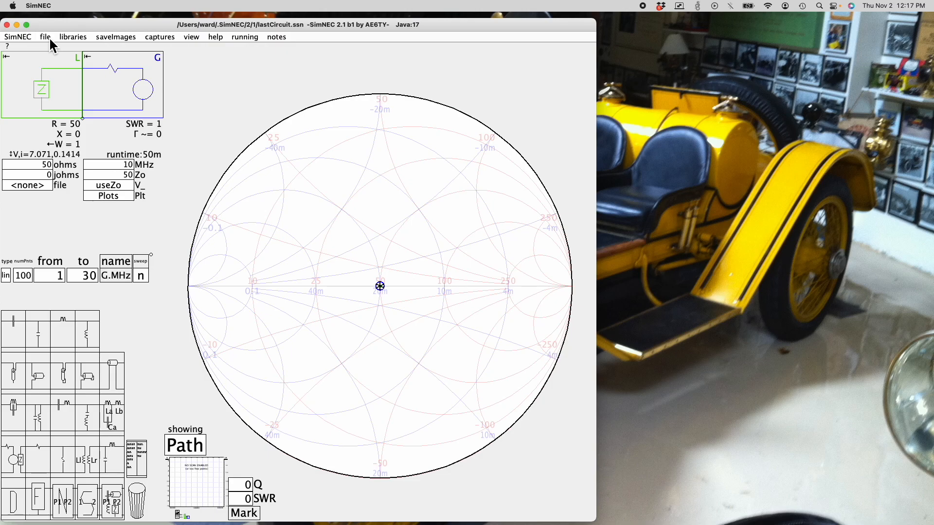
Load the yagi5El.ssn circuit description from the Examples > nec2Work folder.
{"action": "left_click", "coordinate": [45, 37]}
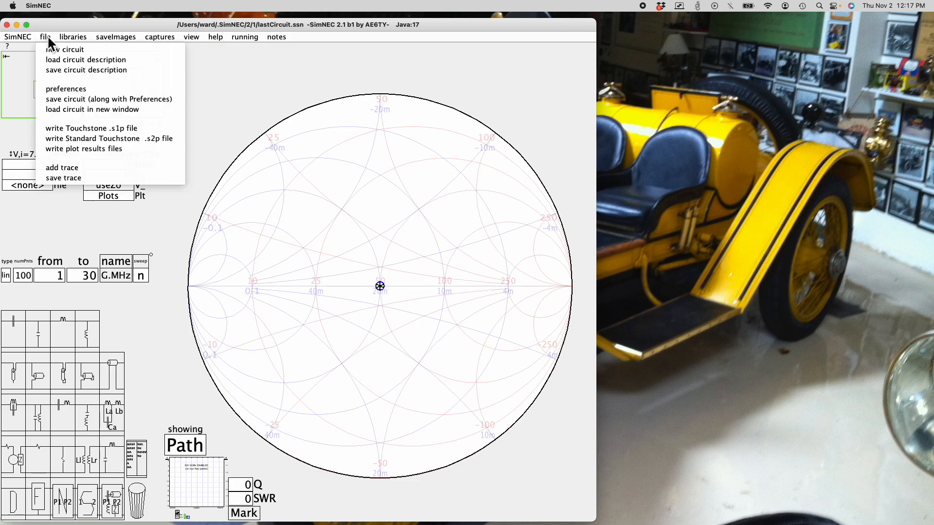
{"action": "mouse_move", "coordinate": [64, 50]}
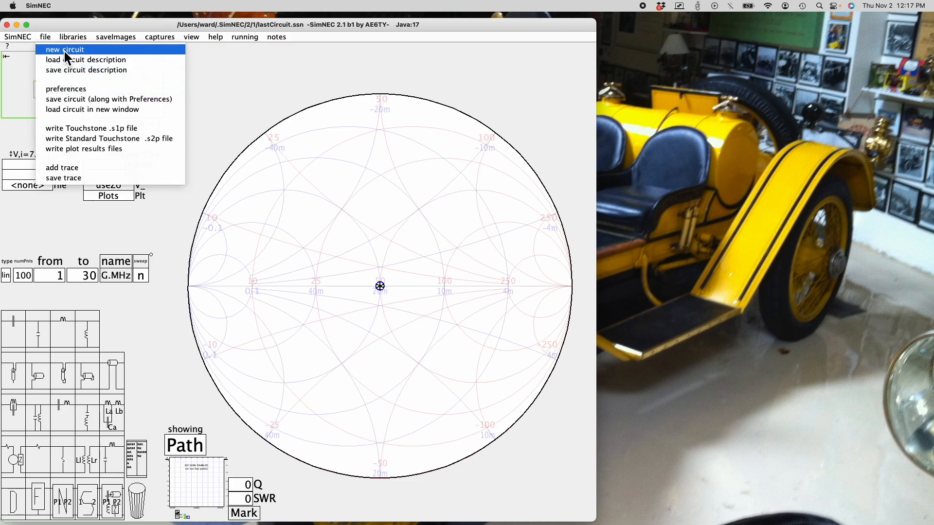
{"action": "left_click", "coordinate": [85, 59]}
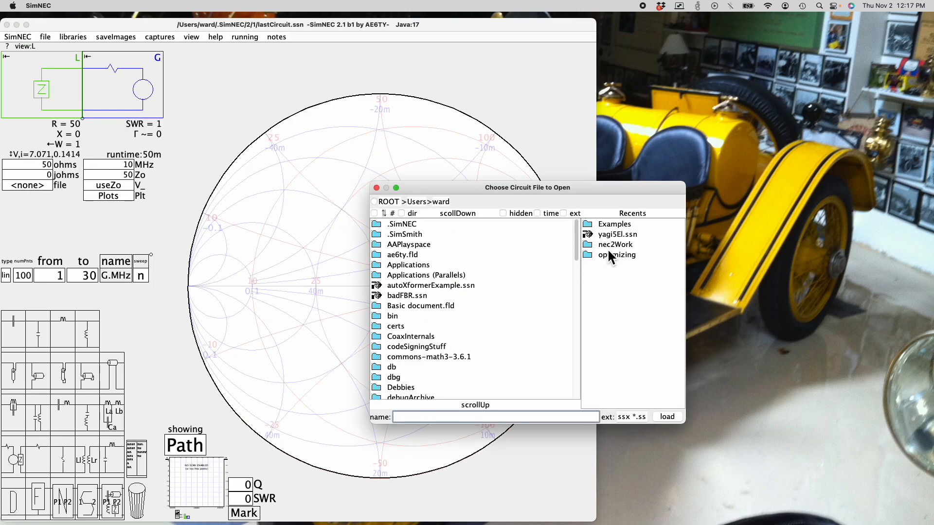
{"action": "double_click", "coordinate": [614, 224]}
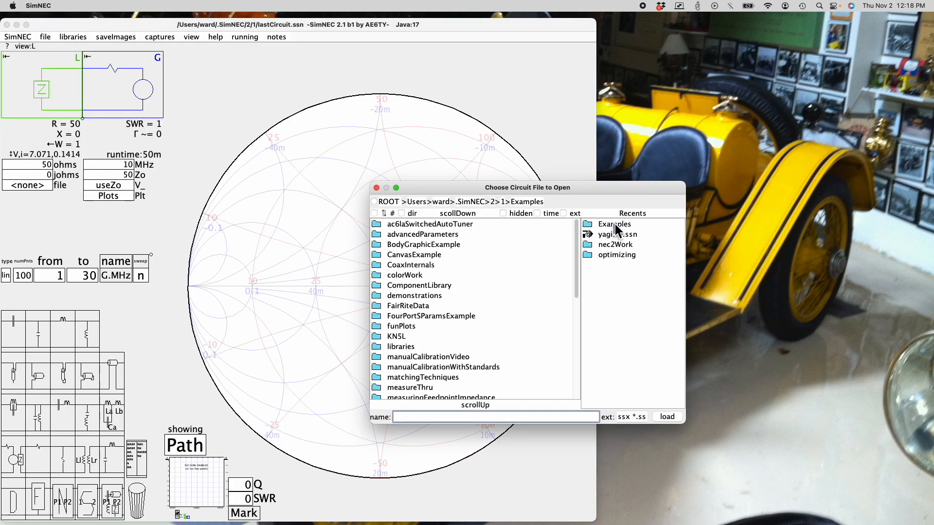
{"action": "scroll", "scroll_direction": "down", "scroll_amount": 3}
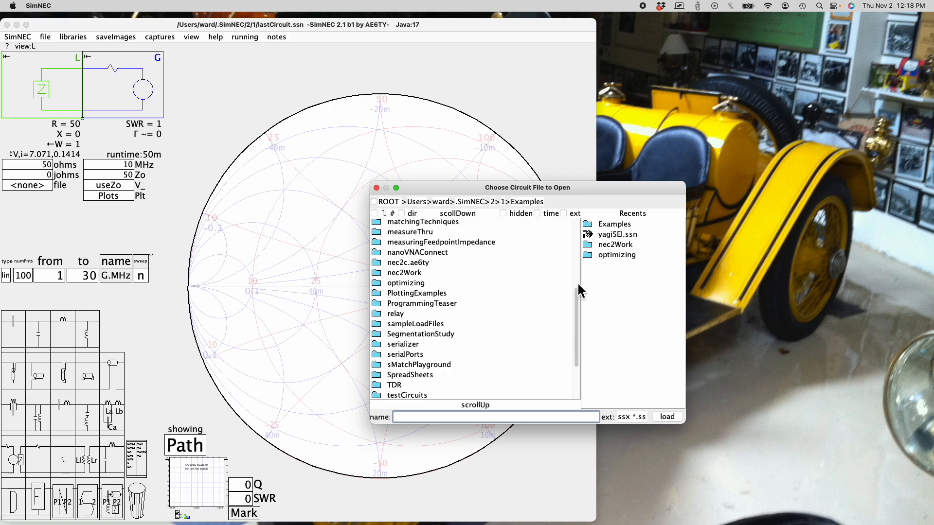
{"action": "mouse_move", "coordinate": [407, 302]}
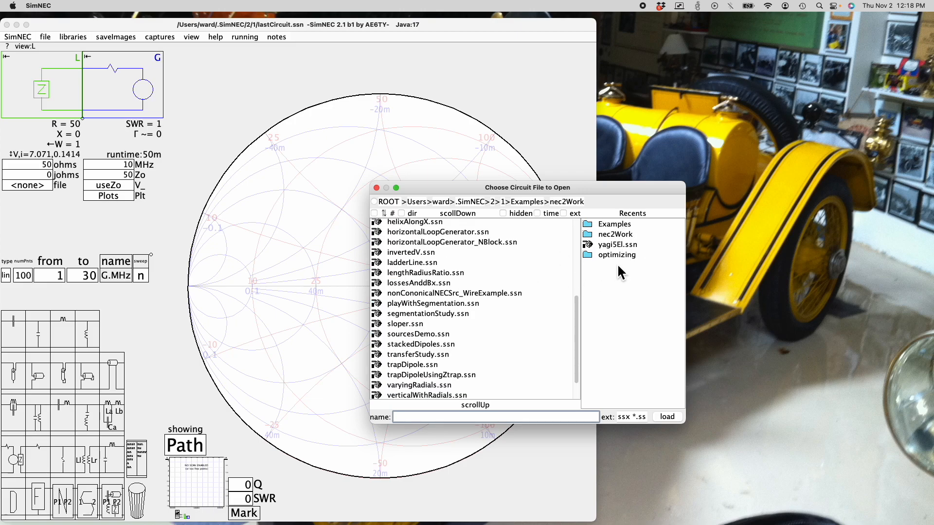
{"action": "scroll", "scroll_direction": "down", "scroll_amount": 3}
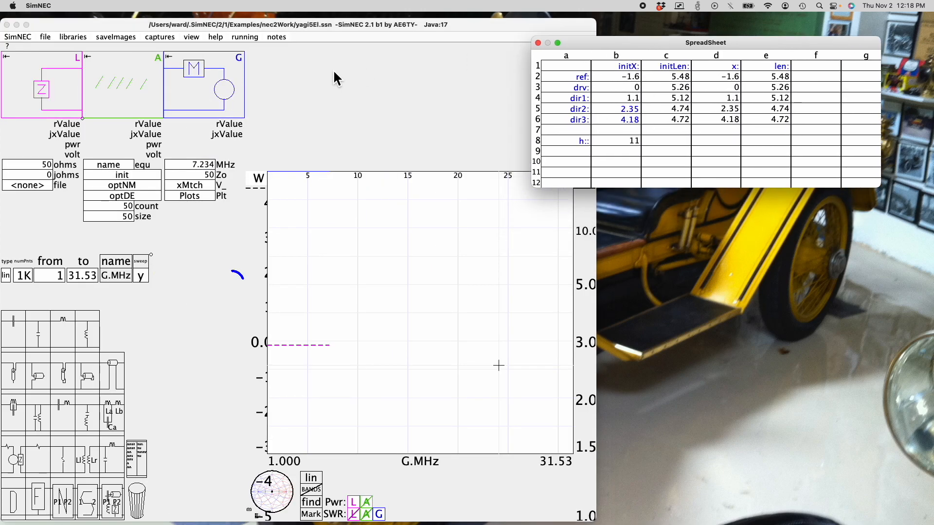
Show the NEC2 Display radiation pattern and close the SpreadSheet window.
{"action": "left_click", "coordinate": [191, 36]}
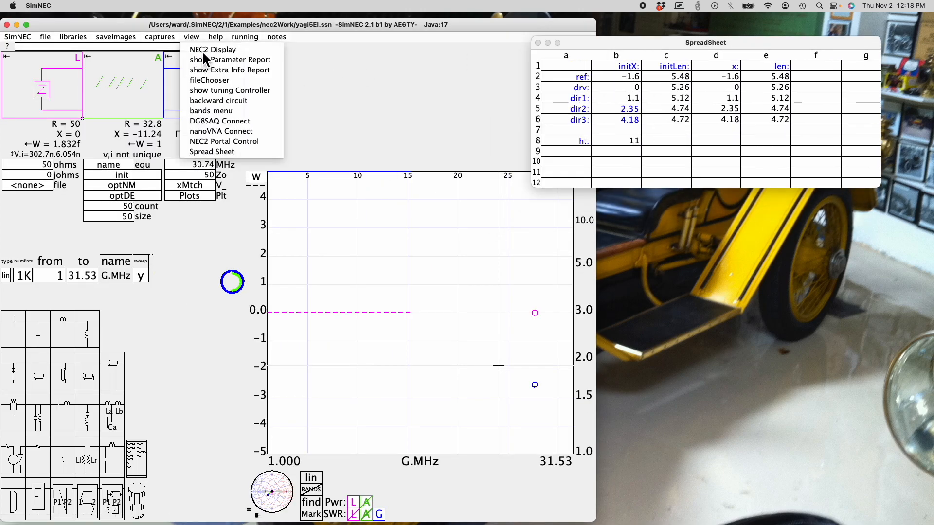
{"action": "left_click", "coordinate": [212, 49]}
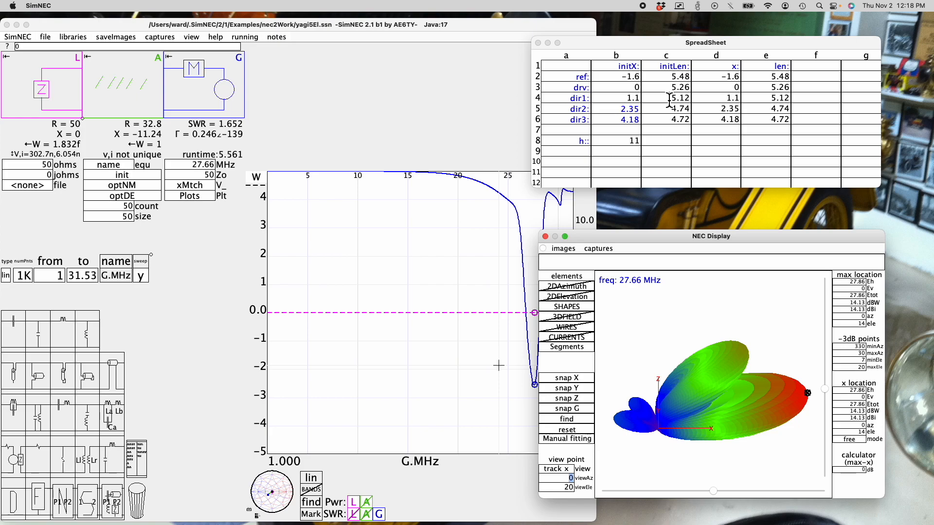
{"action": "mouse_move", "coordinate": [747, 252]}
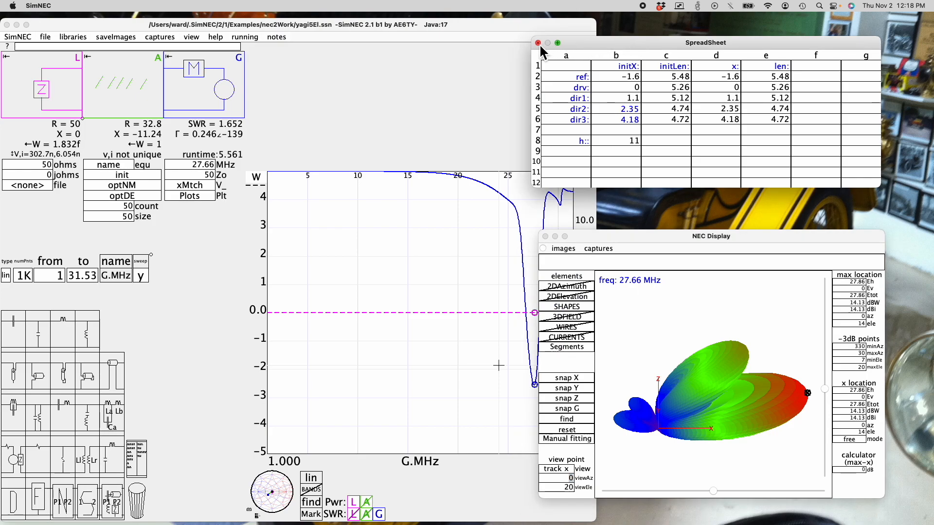
{"action": "left_click", "coordinate": [538, 42]}
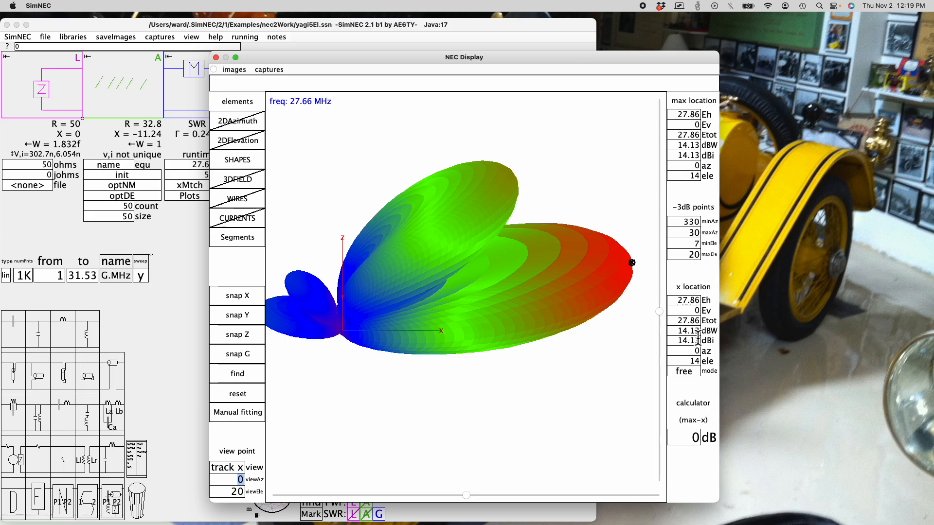
{"action": "mouse_move", "coordinate": [684, 111]}
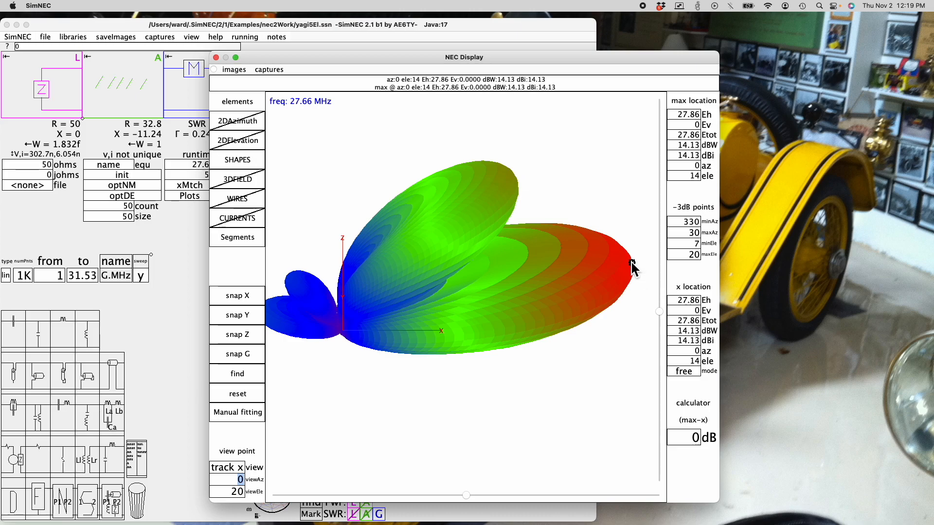
{"action": "mouse_move", "coordinate": [663, 241]}
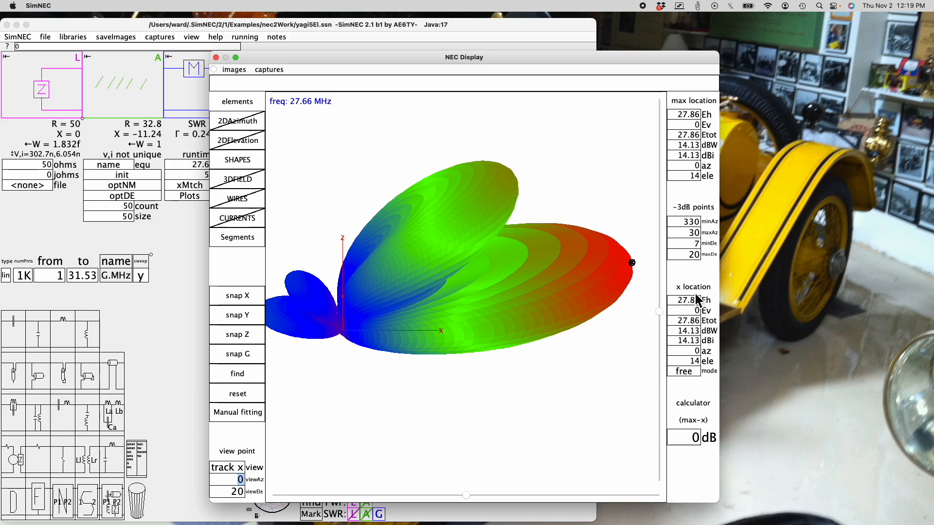
{"action": "mouse_move", "coordinate": [687, 378]}
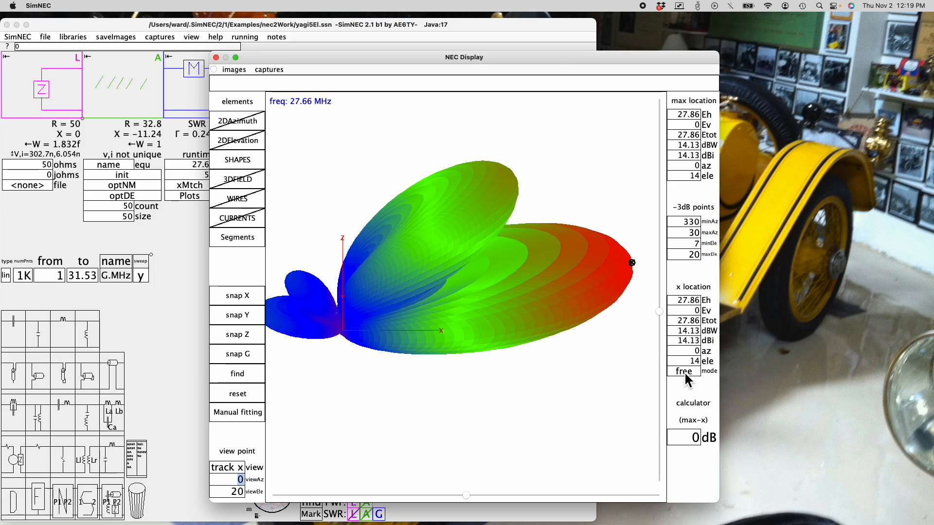
{"action": "mouse_move", "coordinate": [628, 276]}
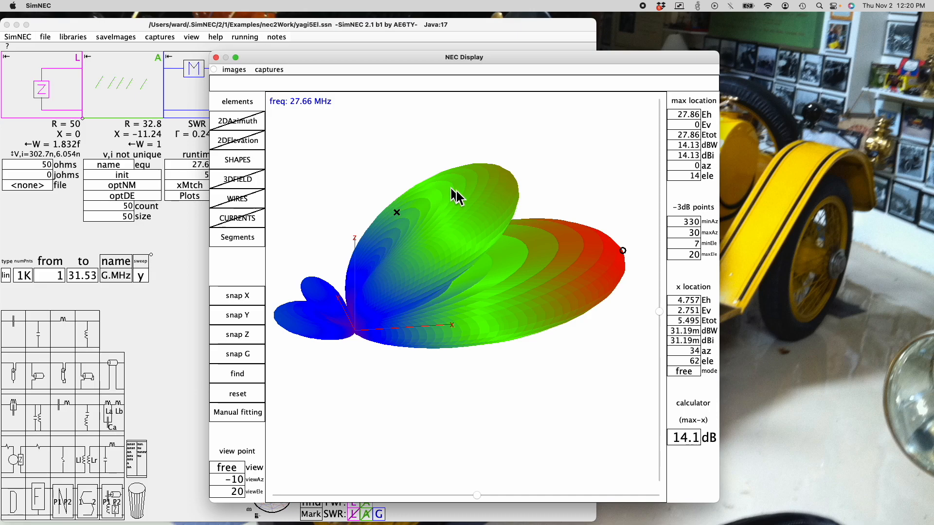
Probe the pattern at azimuth 352°, elevation 56°, reading 6.202 dBi.
{"action": "left_click", "coordinate": [433, 255]}
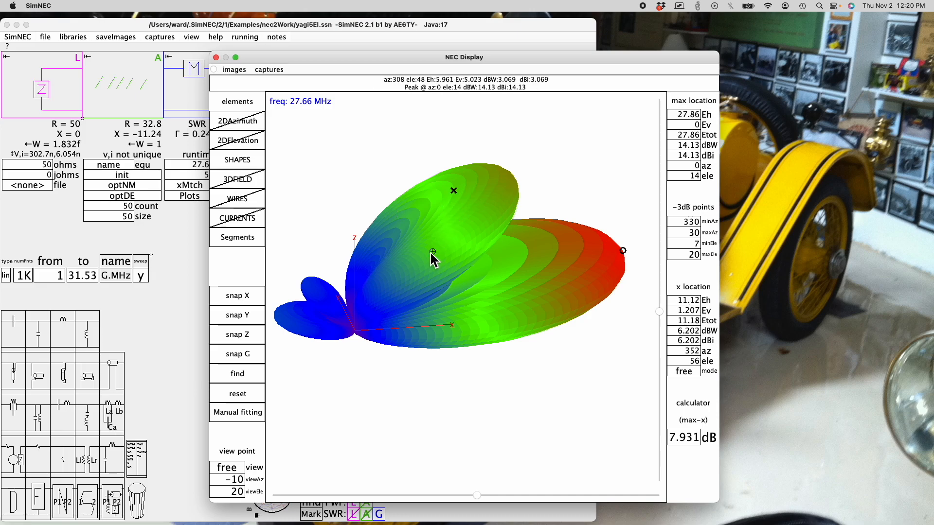
{"action": "mouse_move", "coordinate": [438, 253]}
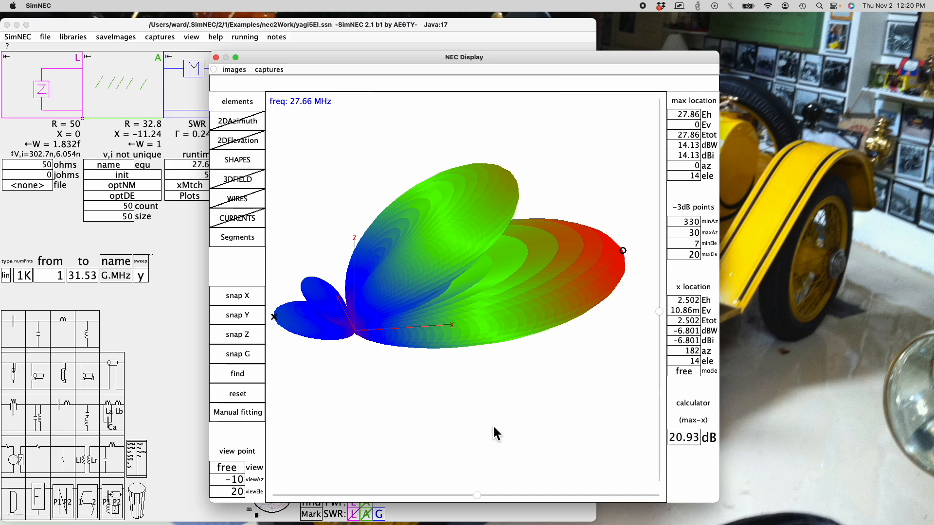
{"action": "mouse_move", "coordinate": [608, 349]}
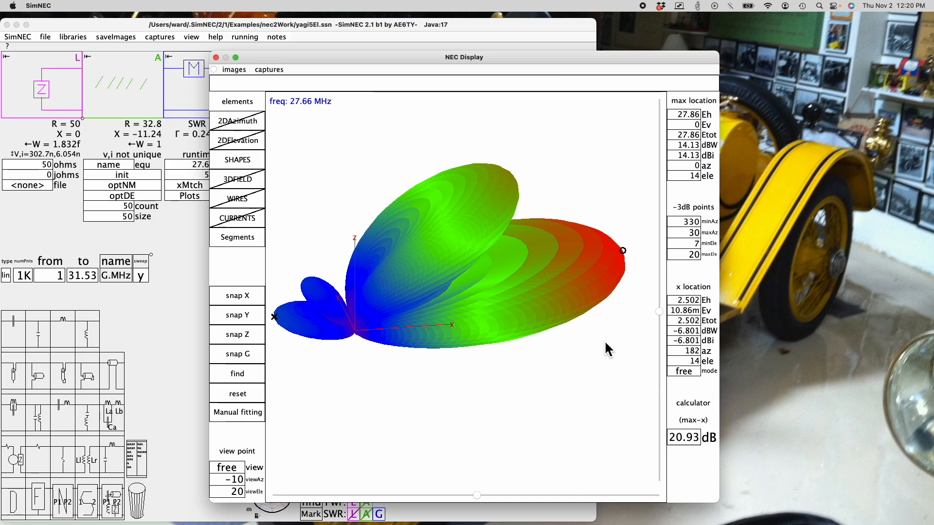
{"action": "mouse_move", "coordinate": [691, 443]}
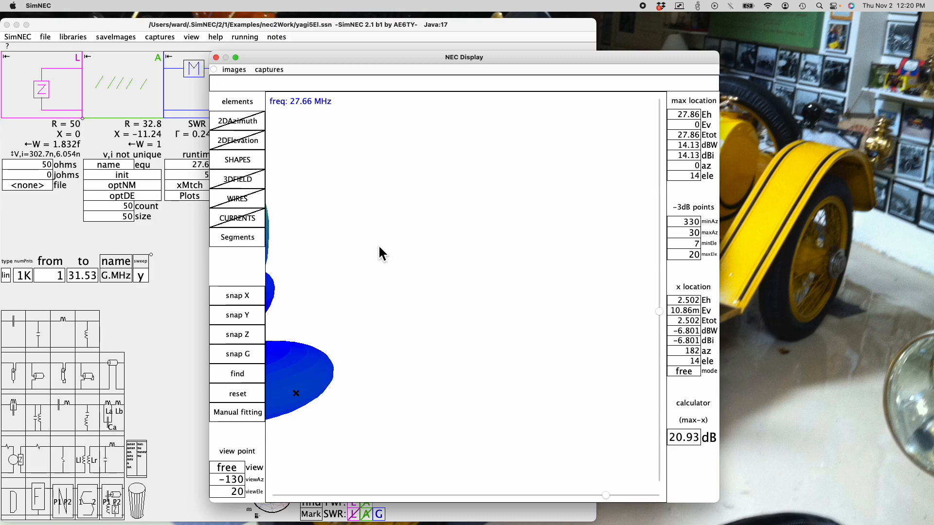
{"action": "mouse_move", "coordinate": [332, 374]}
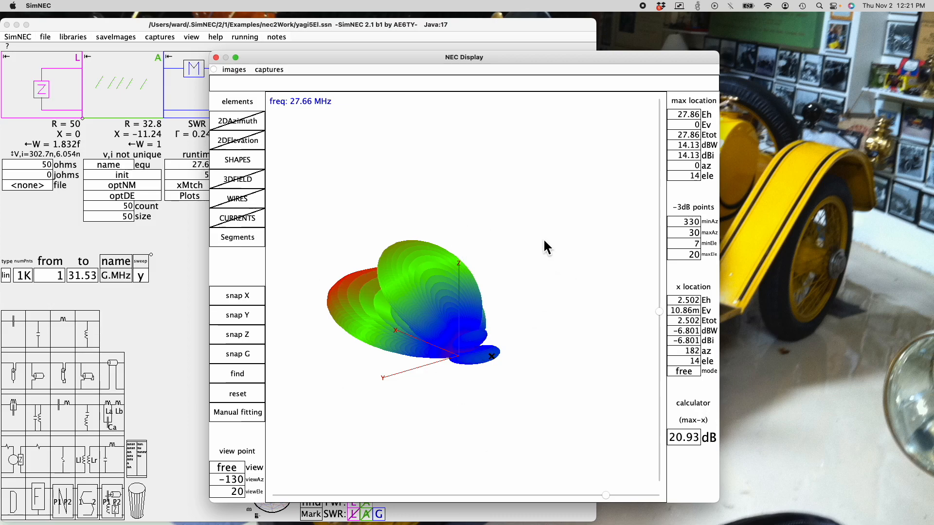
{"action": "mouse_move", "coordinate": [478, 401]}
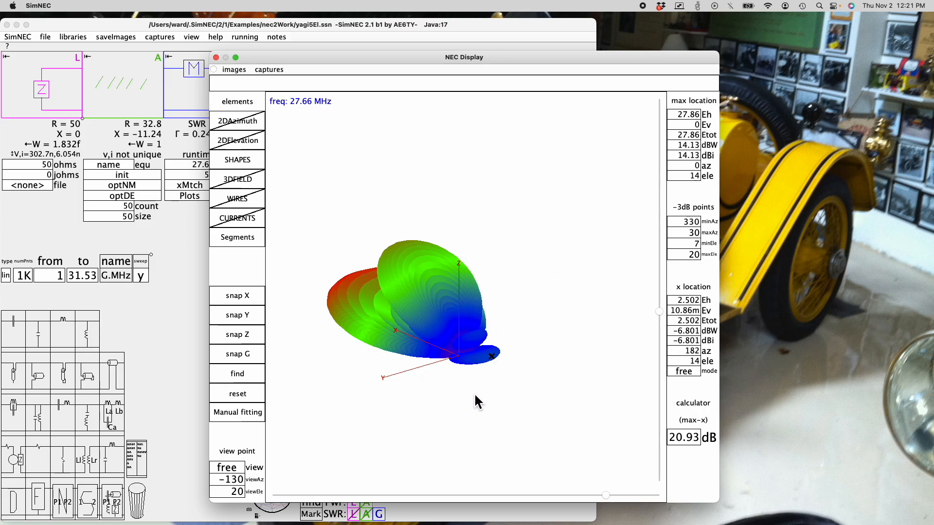
{"action": "mouse_move", "coordinate": [242, 403]}
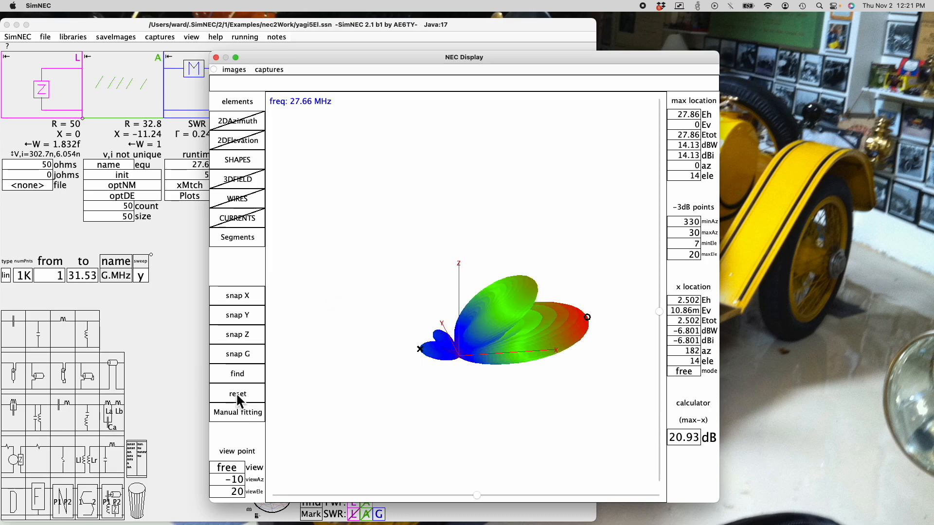
{"action": "mouse_move", "coordinate": [509, 383]}
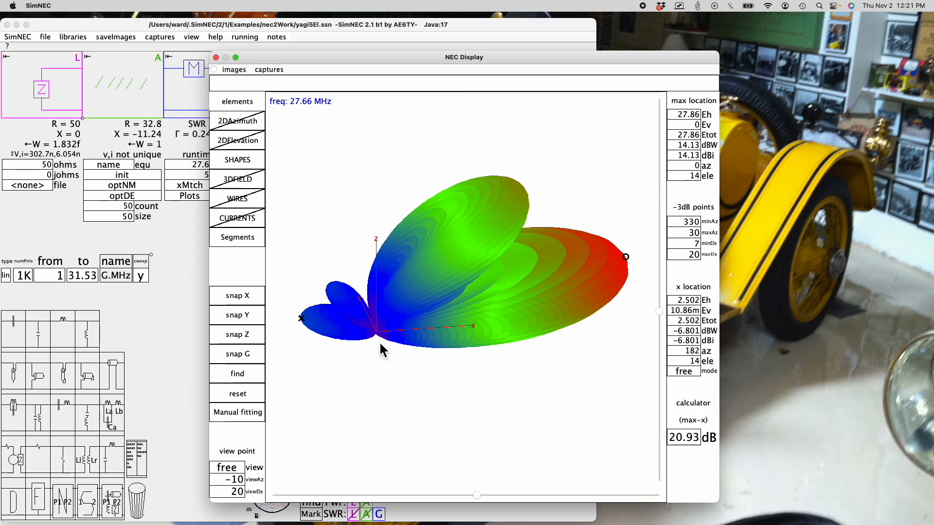
{"action": "mouse_move", "coordinate": [218, 481]}
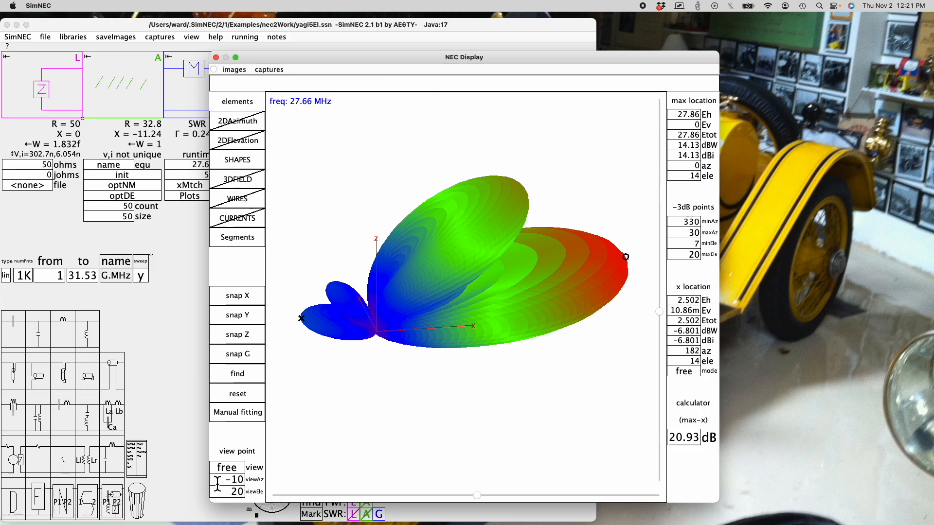
{"action": "mouse_move", "coordinate": [265, 489]}
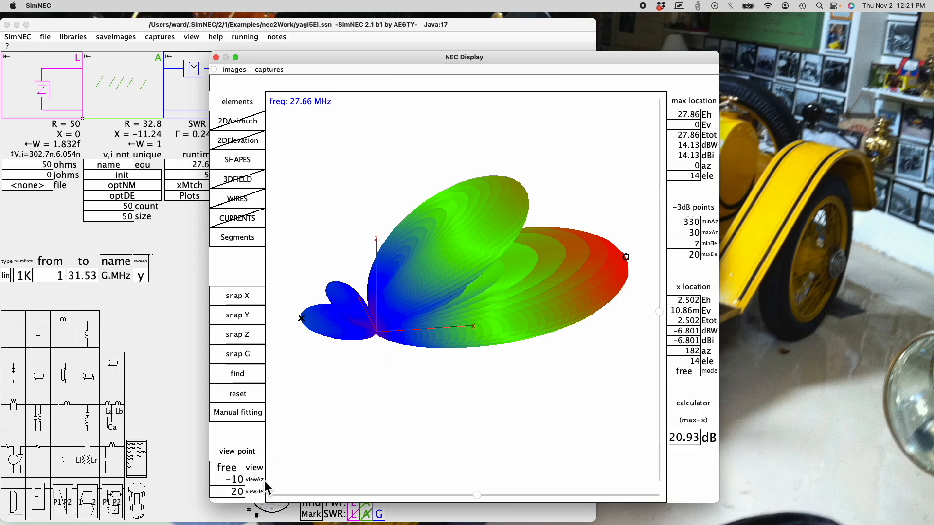
{"action": "mouse_move", "coordinate": [303, 469]}
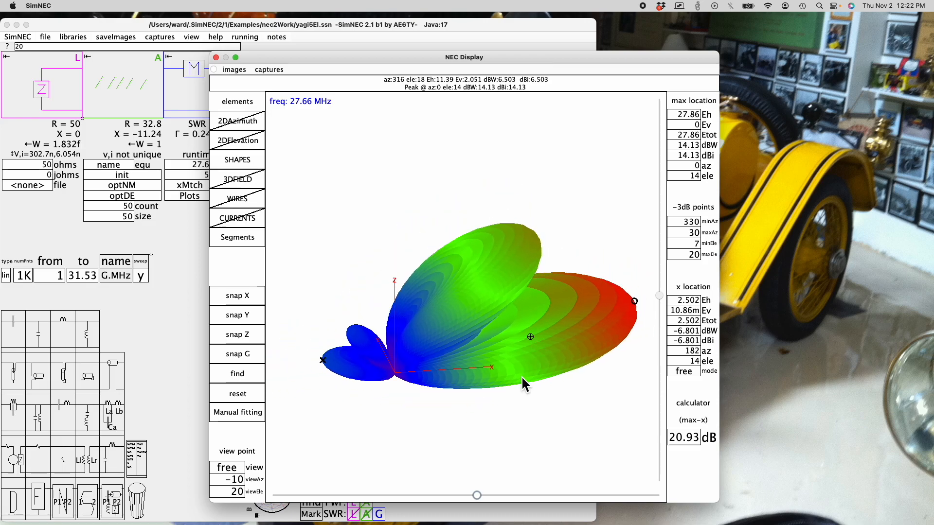
{"action": "mouse_move", "coordinate": [512, 452]}
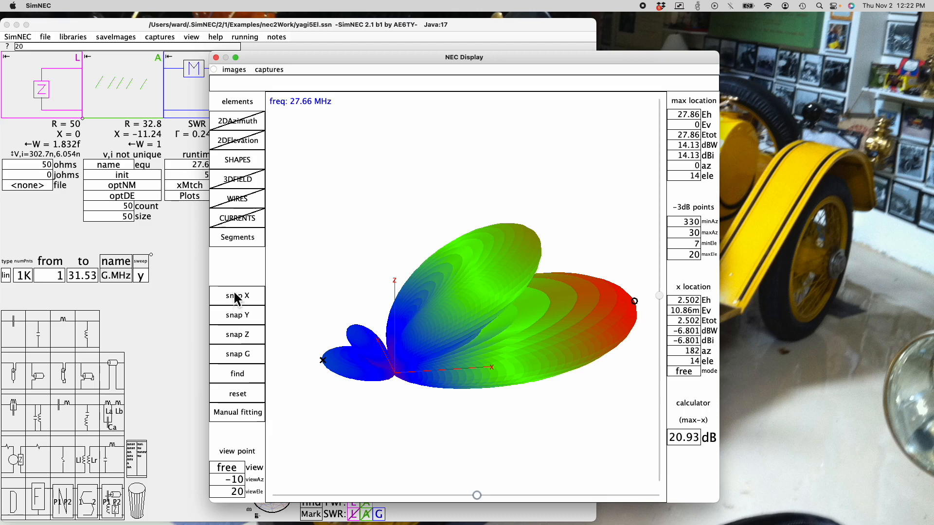
{"action": "mouse_move", "coordinate": [241, 303]}
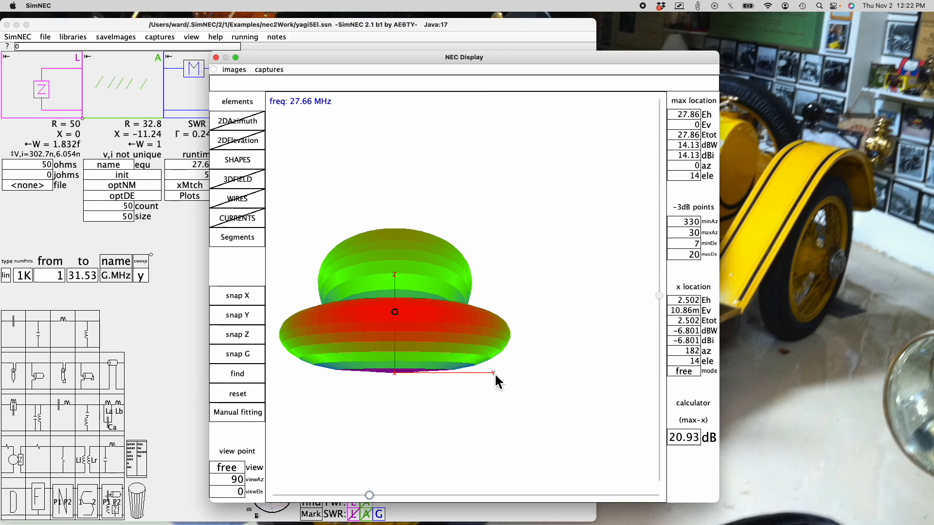
{"action": "mouse_move", "coordinate": [360, 392]}
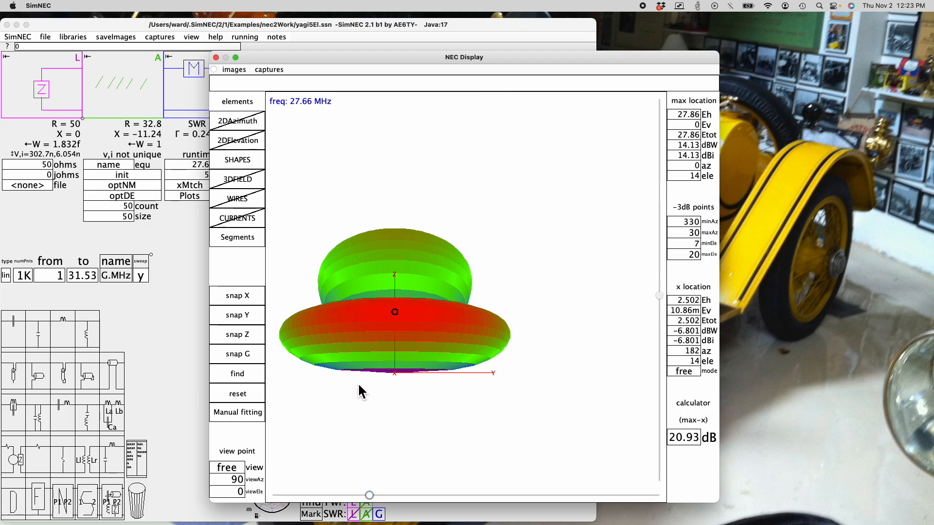
Snap the NEC Display to a side-on view showing the elevation lobes.
{"action": "left_click", "coordinate": [237, 141]}
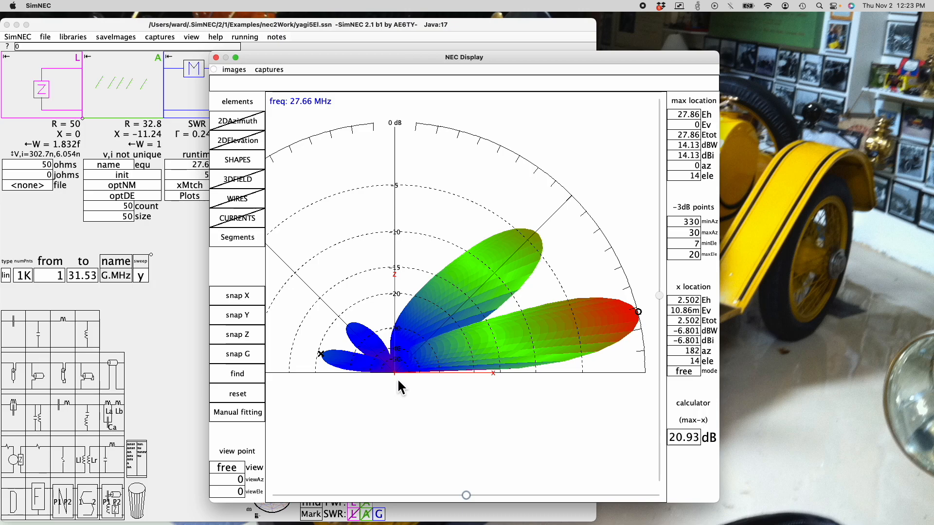
{"action": "mouse_move", "coordinate": [497, 384]}
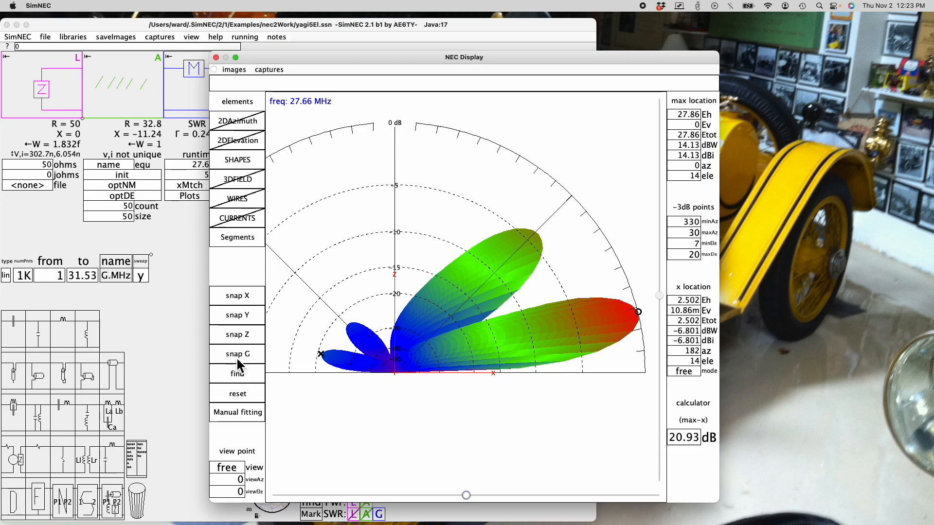
{"action": "mouse_move", "coordinate": [281, 359]}
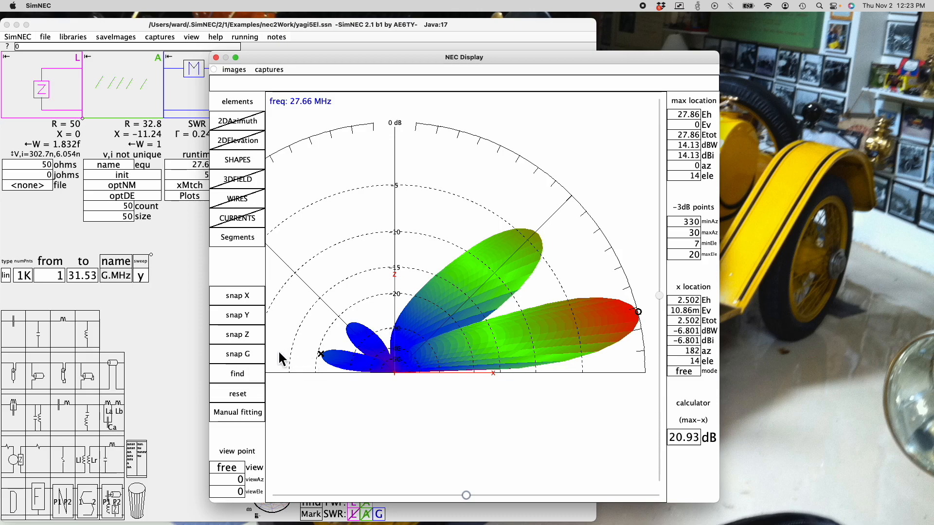
{"action": "mouse_move", "coordinate": [250, 325]}
{"action": "type", "text": "90"}
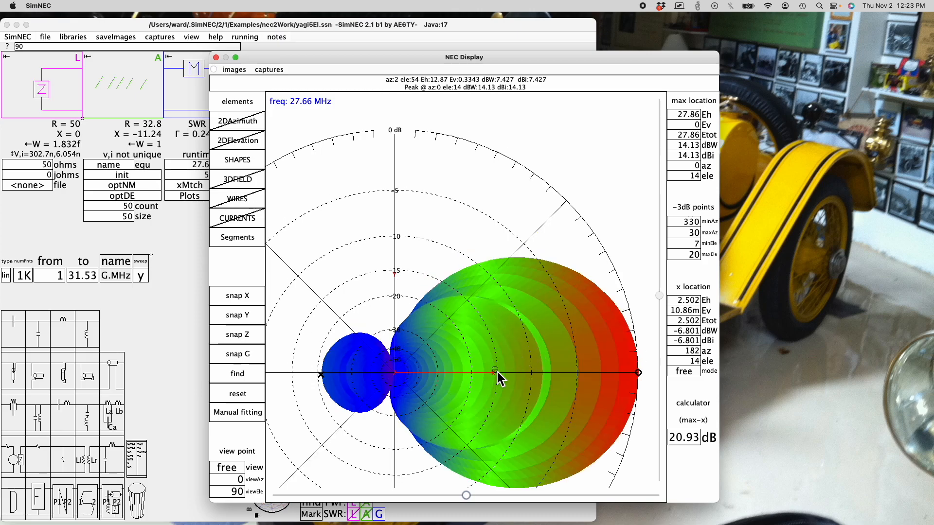
{"action": "mouse_move", "coordinate": [637, 378]}
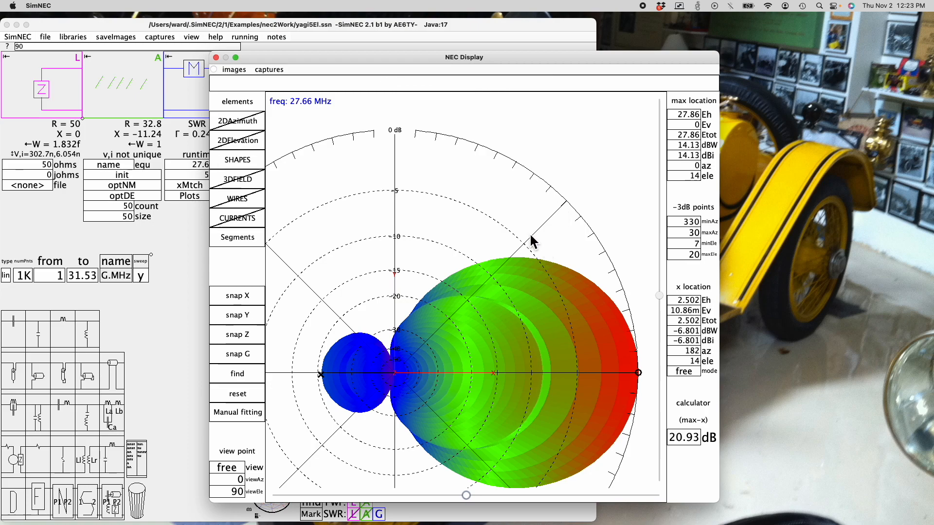
{"action": "mouse_move", "coordinate": [595, 283]}
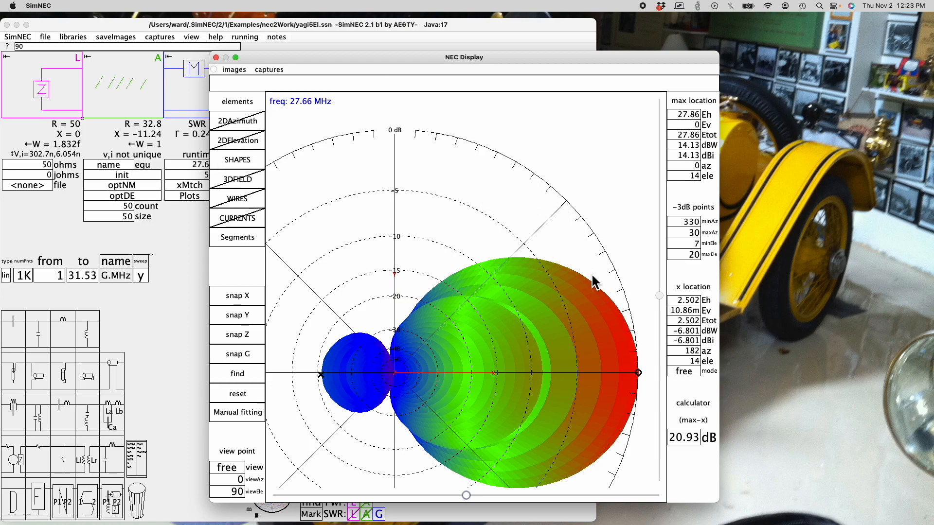
{"action": "mouse_move", "coordinate": [325, 374]}
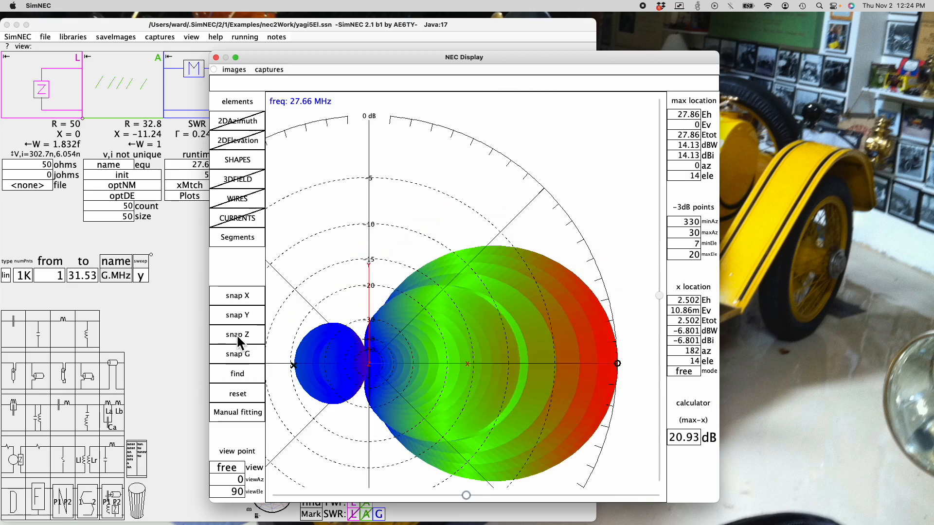
{"action": "mouse_move", "coordinate": [382, 144]}
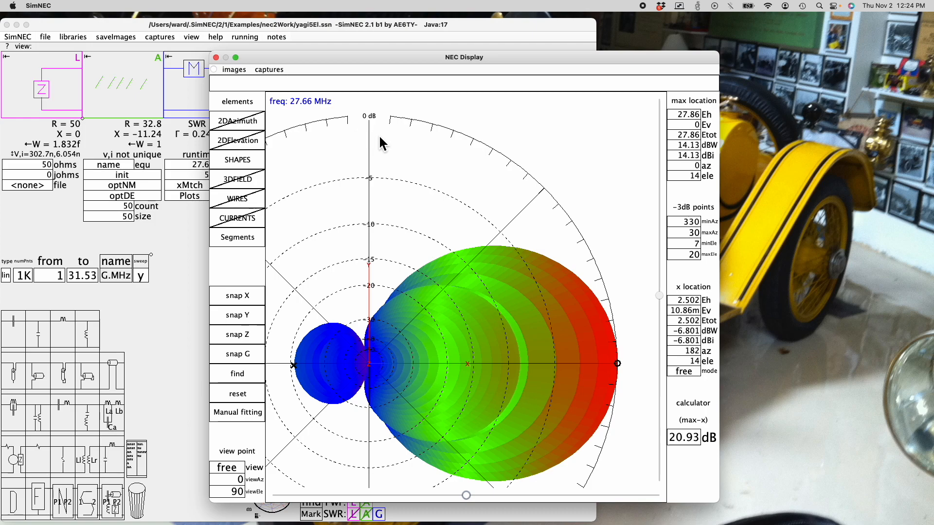
{"action": "mouse_move", "coordinate": [553, 261]}
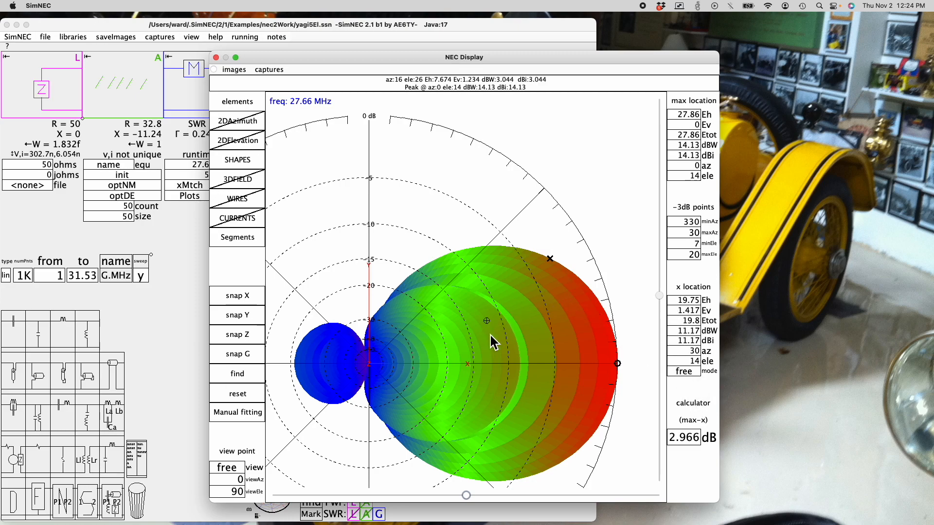
Set the x location mode to backward and snap to the side elevation view.
{"action": "left_click", "coordinate": [684, 371]}
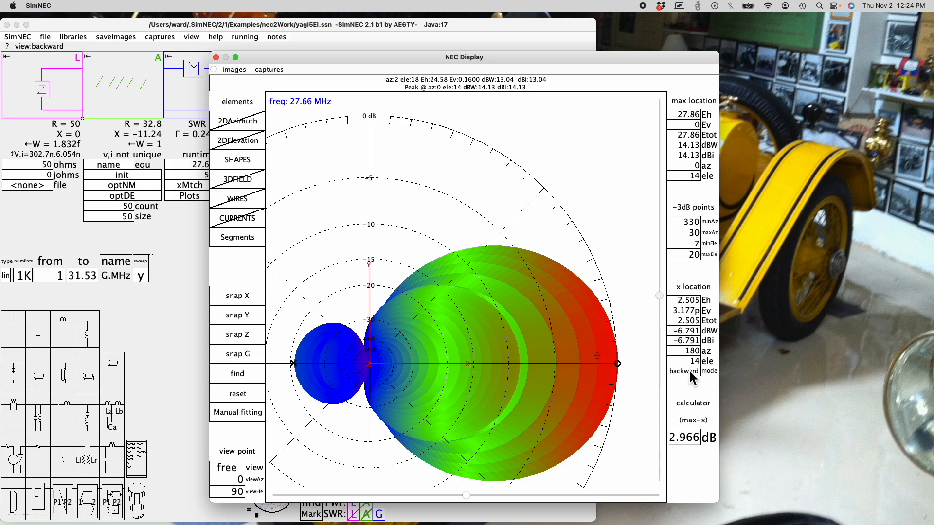
{"action": "mouse_move", "coordinate": [378, 391]}
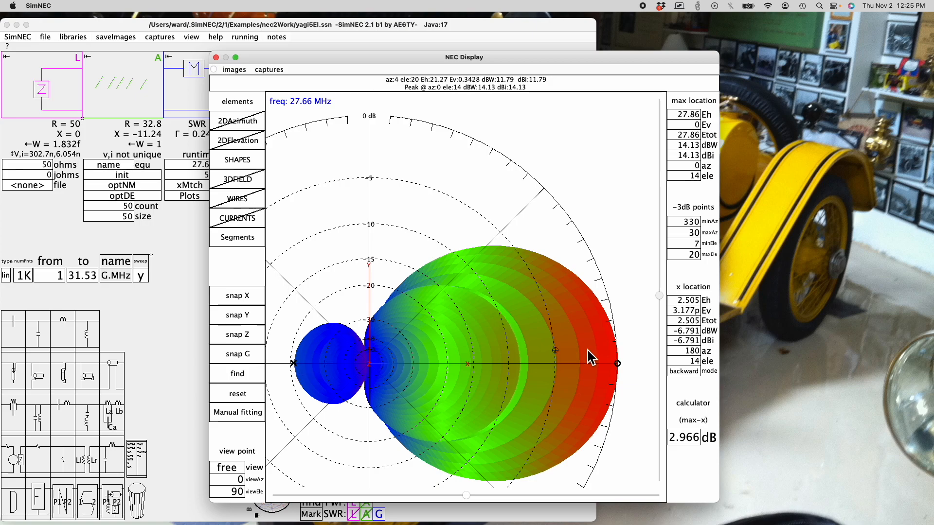
{"action": "mouse_move", "coordinate": [299, 369]}
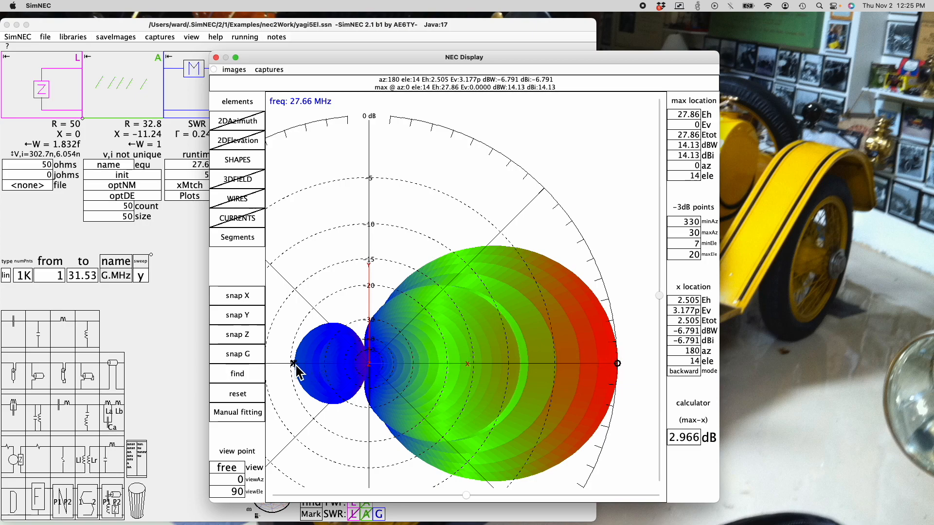
{"action": "mouse_move", "coordinate": [297, 369]}
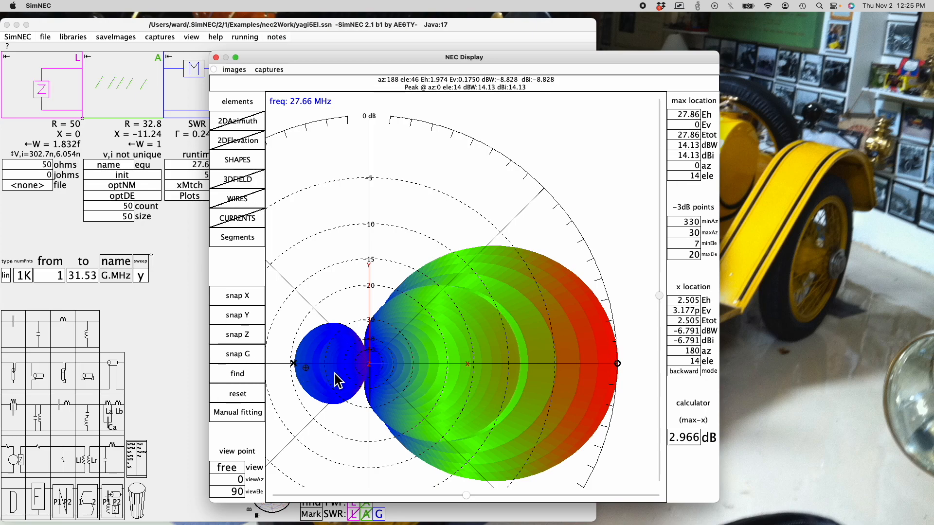
{"action": "mouse_move", "coordinate": [303, 372]}
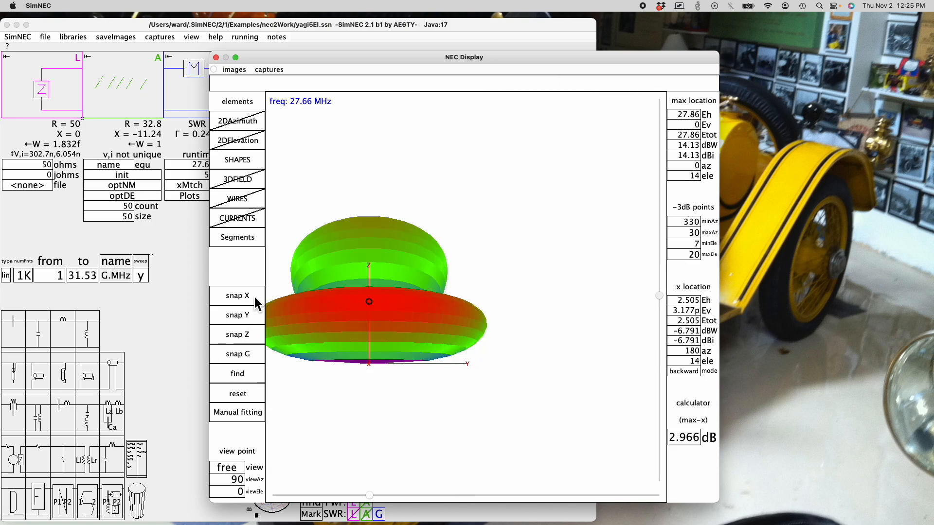
{"action": "left_click", "coordinate": [237, 141]}
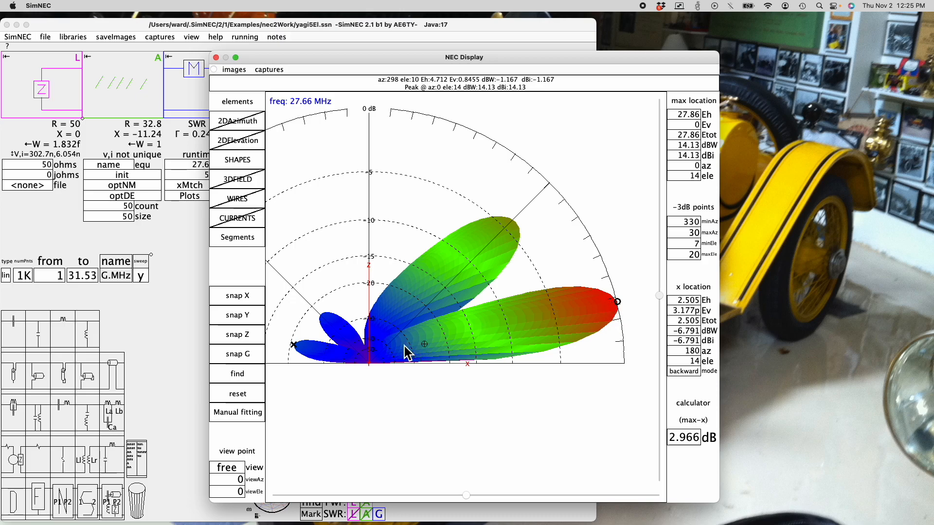
{"action": "mouse_move", "coordinate": [308, 351]}
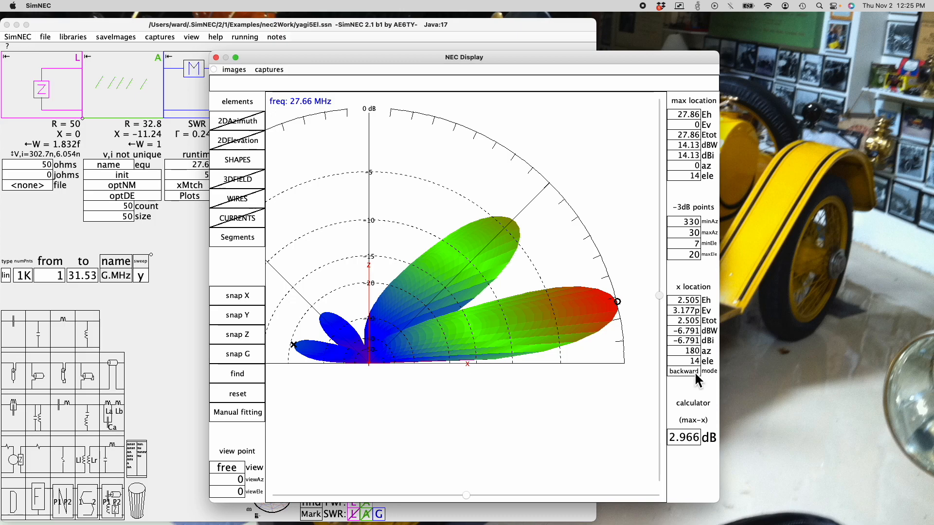
Switch the readout tracking mode to sideLobe, then to max (14.13 dBi at azimuth 0°).
{"action": "left_click", "coordinate": [682, 372]}
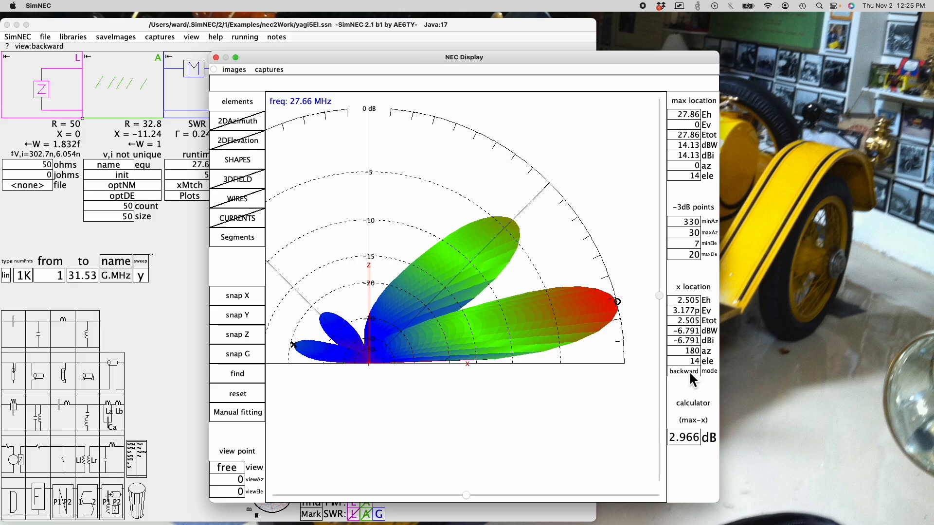
{"action": "left_click", "coordinate": [682, 371]}
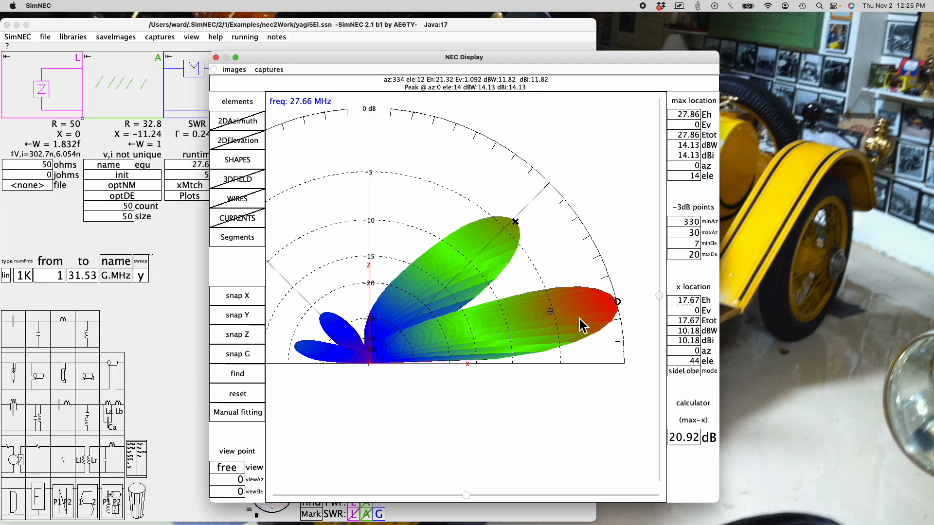
{"action": "mouse_move", "coordinate": [444, 384]}
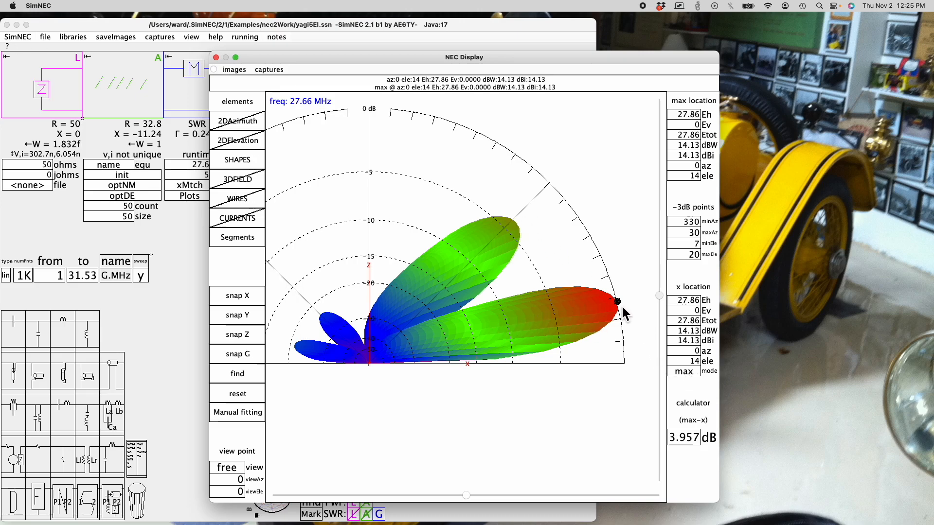
{"action": "mouse_move", "coordinate": [688, 385]}
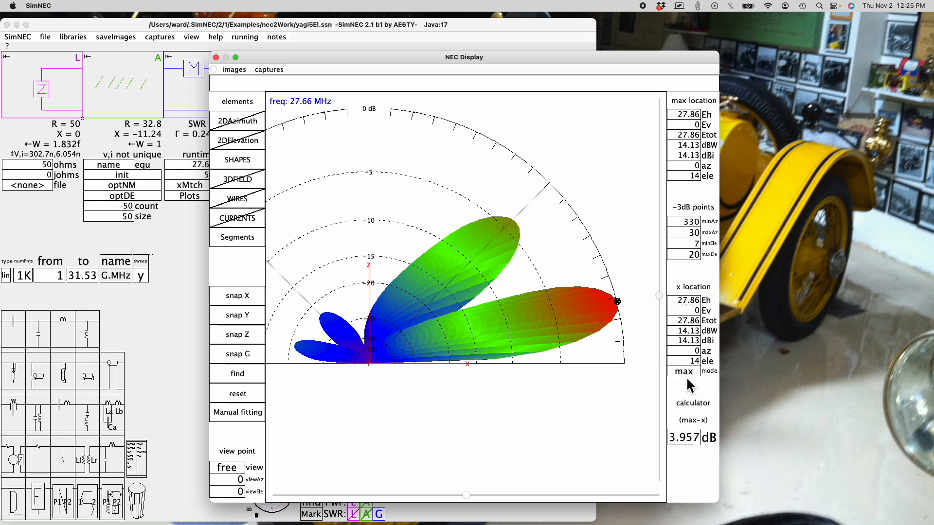
{"action": "left_click", "coordinate": [682, 371]}
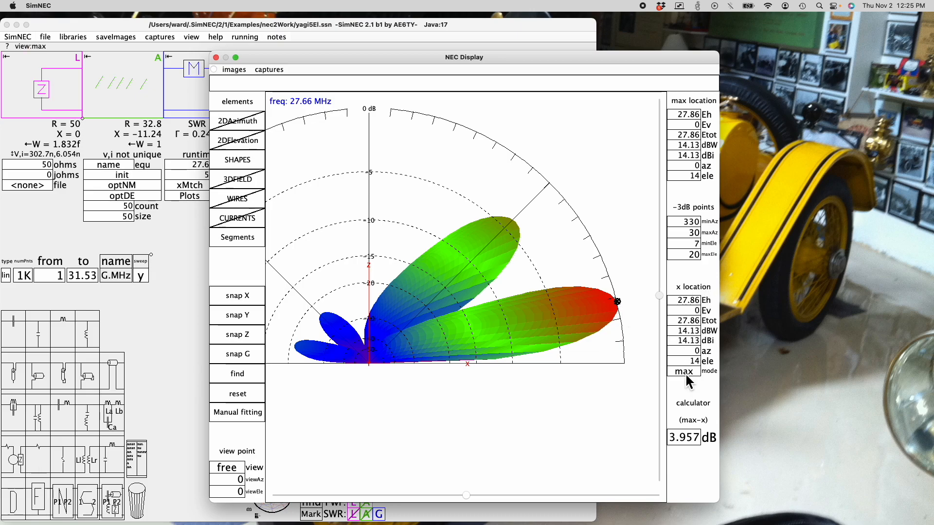
{"action": "left_click", "coordinate": [683, 372]}
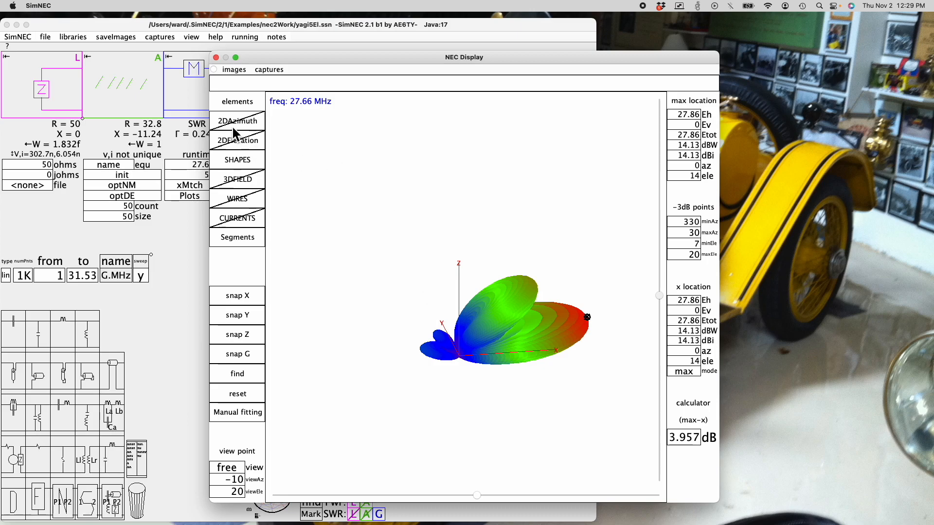
{"action": "mouse_move", "coordinate": [240, 147]}
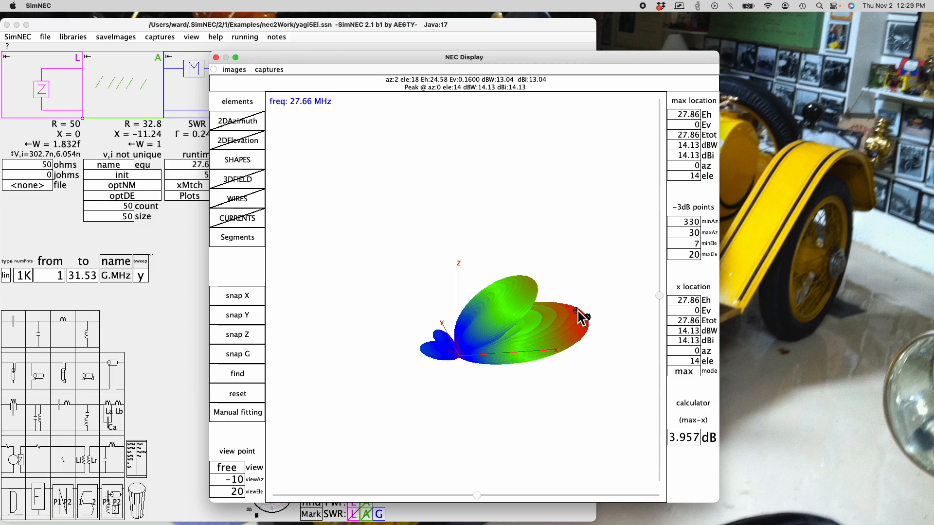
{"action": "mouse_move", "coordinate": [276, 208]}
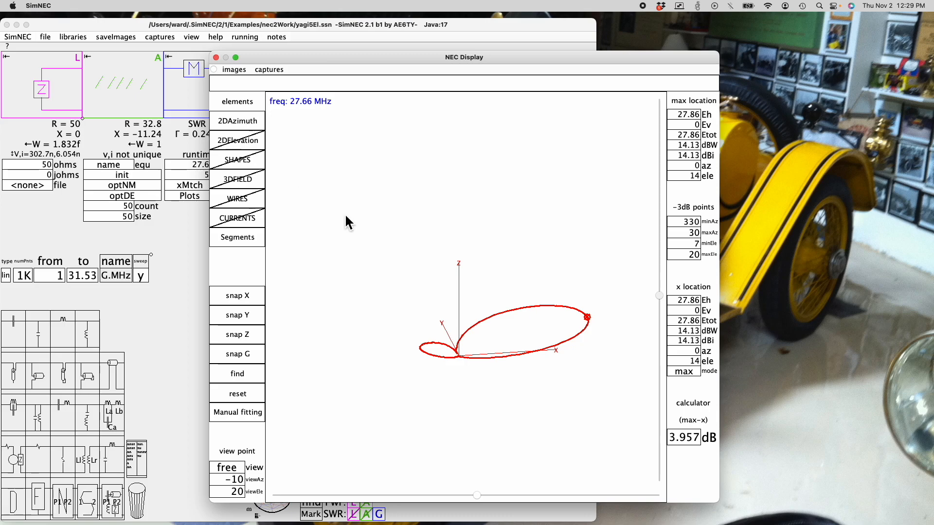
Set the readout tracking mode to free, reading 11.61 dBi at azimuth 334°.
{"action": "left_click", "coordinate": [682, 371]}
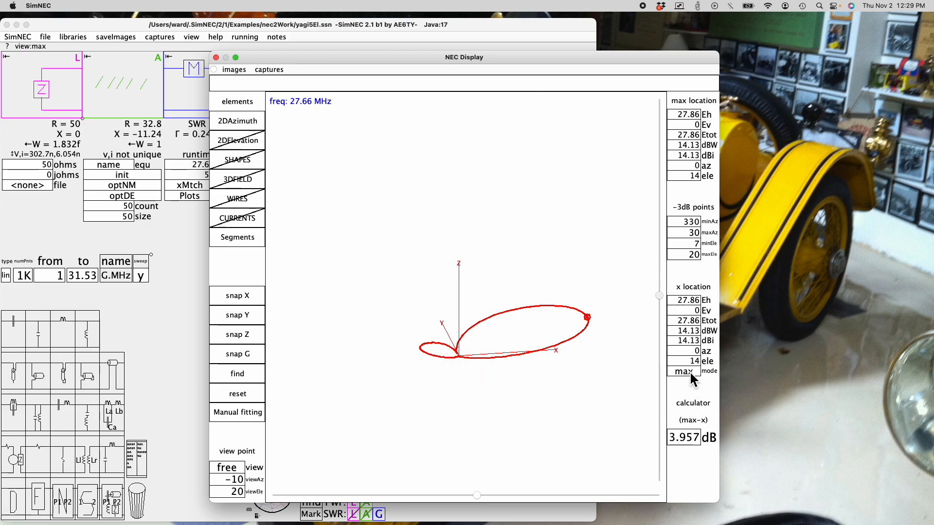
{"action": "left_click", "coordinate": [682, 371]}
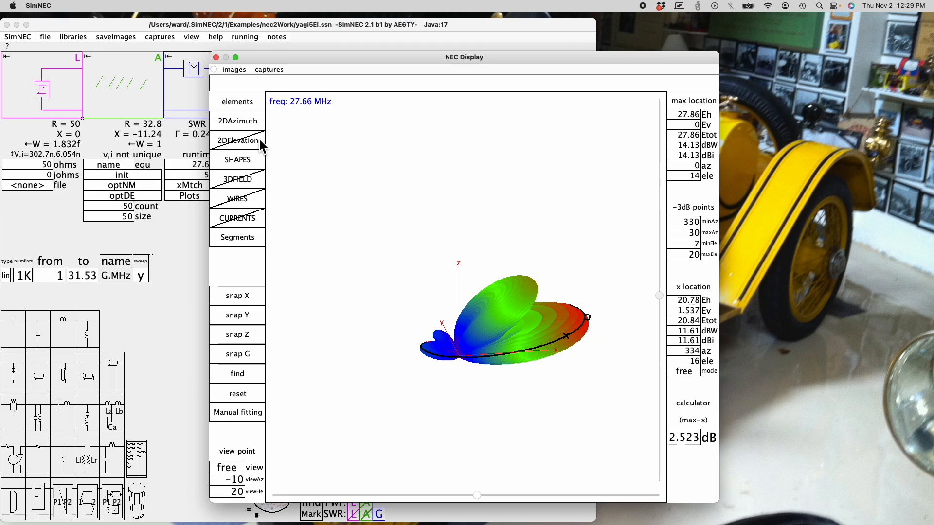
{"action": "mouse_move", "coordinate": [246, 149]}
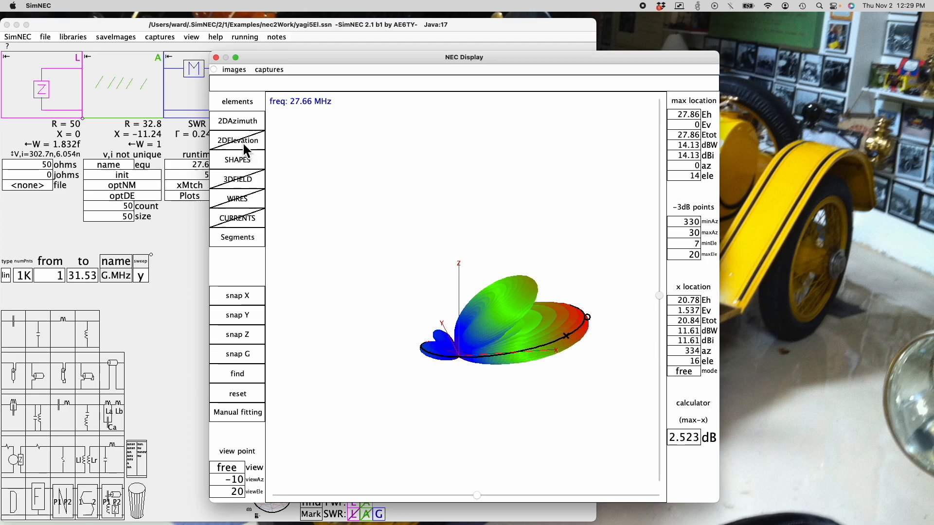
Show the 2D elevation cut and return the readout to the 14.13 dBi maximum.
{"action": "left_click", "coordinate": [237, 121]}
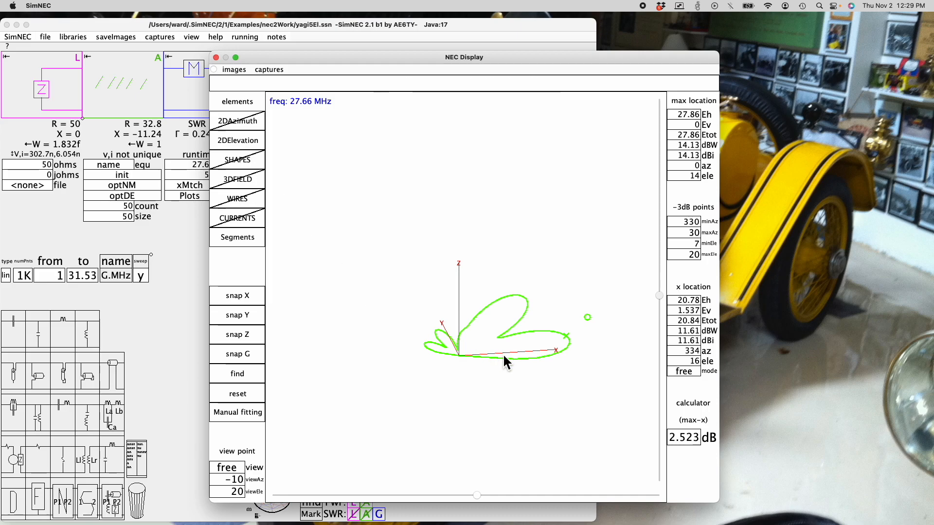
{"action": "mouse_move", "coordinate": [571, 347]}
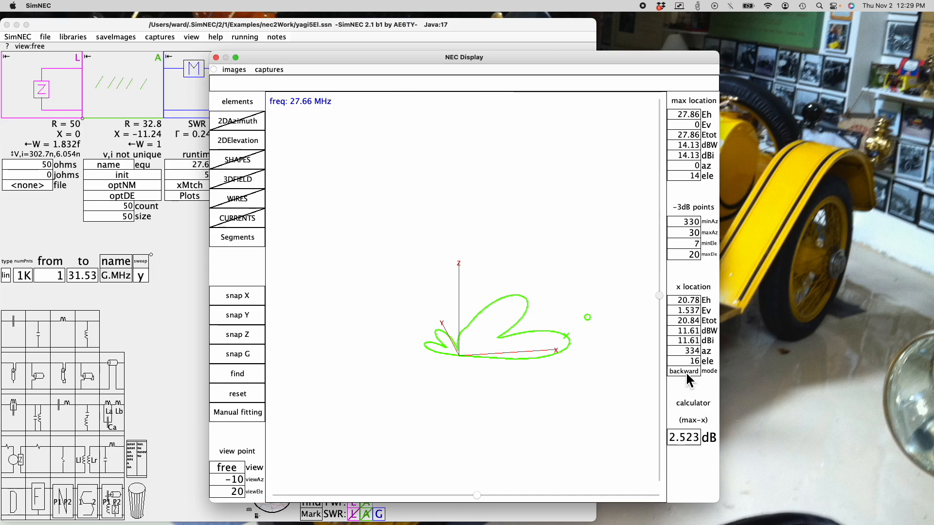
{"action": "left_click", "coordinate": [683, 371]}
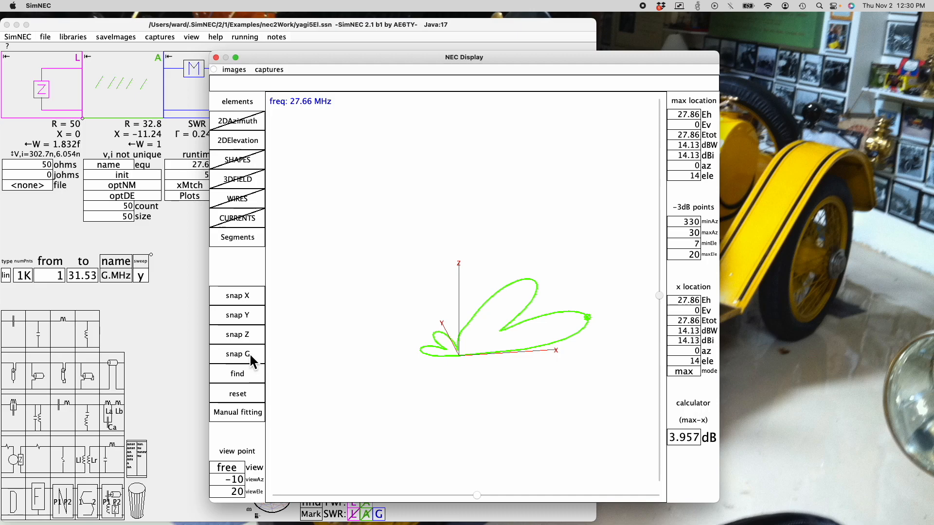
{"action": "mouse_move", "coordinate": [262, 167]}
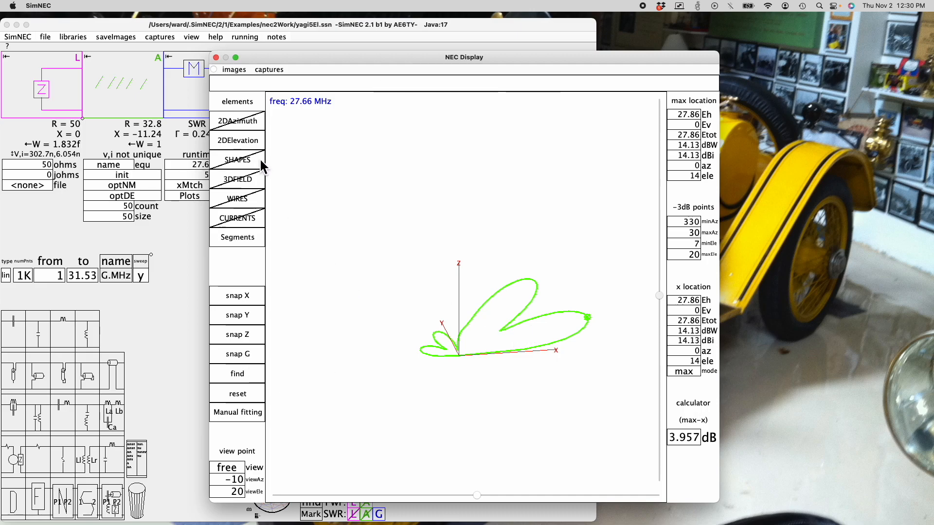
{"action": "mouse_move", "coordinate": [247, 363]}
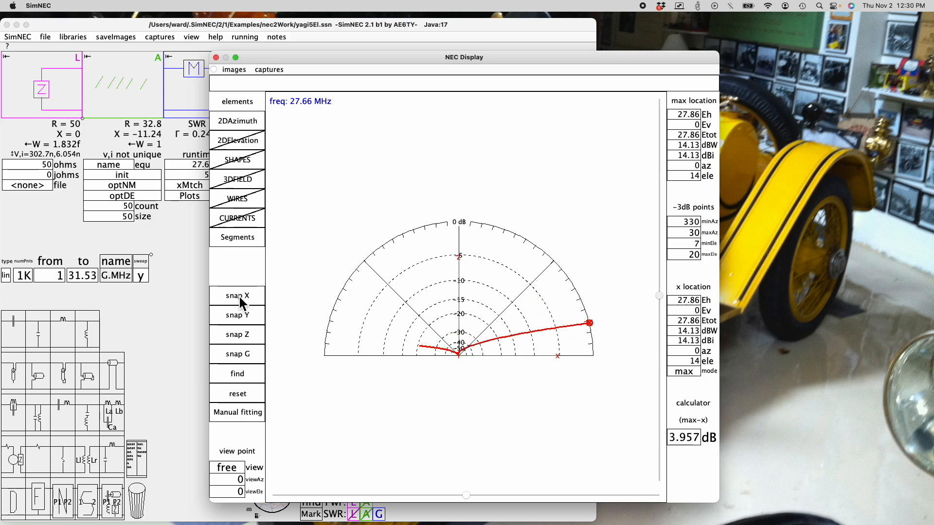
{"action": "mouse_move", "coordinate": [251, 345]}
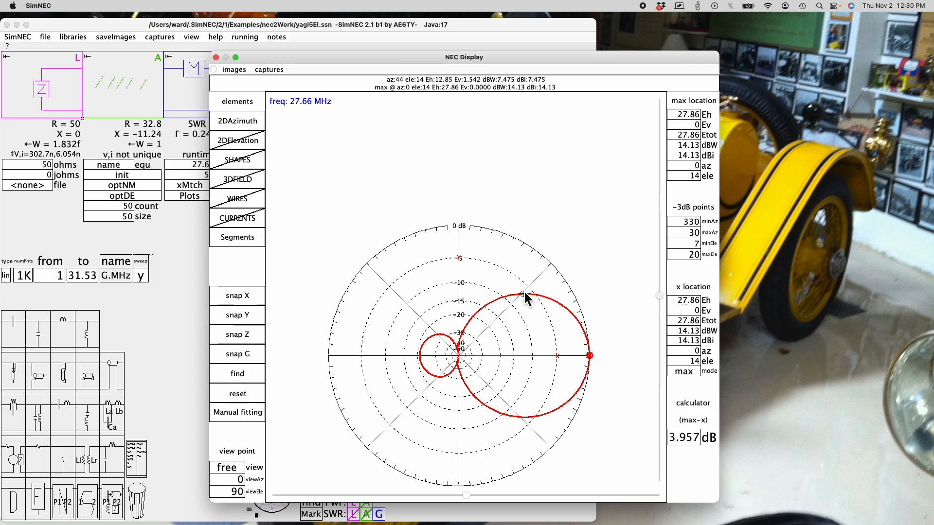
{"action": "mouse_move", "coordinate": [526, 297]}
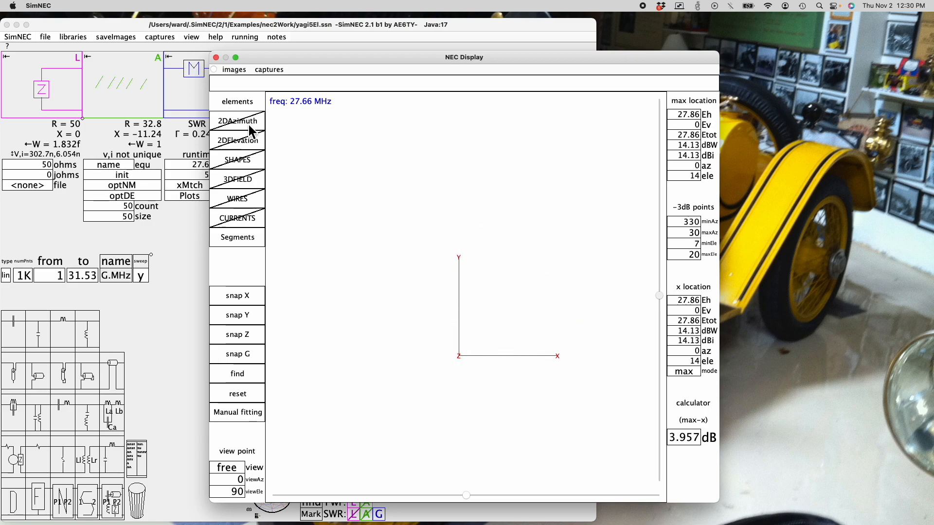
Turn SHAPES on, set free tracking, and mark the upper lobe at 350° azimuth, 54° elevation.
{"action": "left_click", "coordinate": [236, 121]}
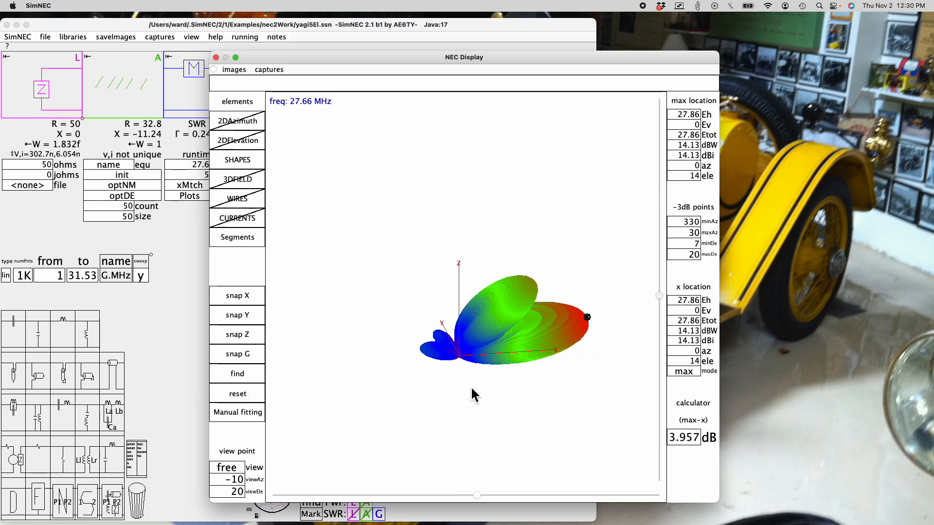
{"action": "left_click", "coordinate": [479, 364]}
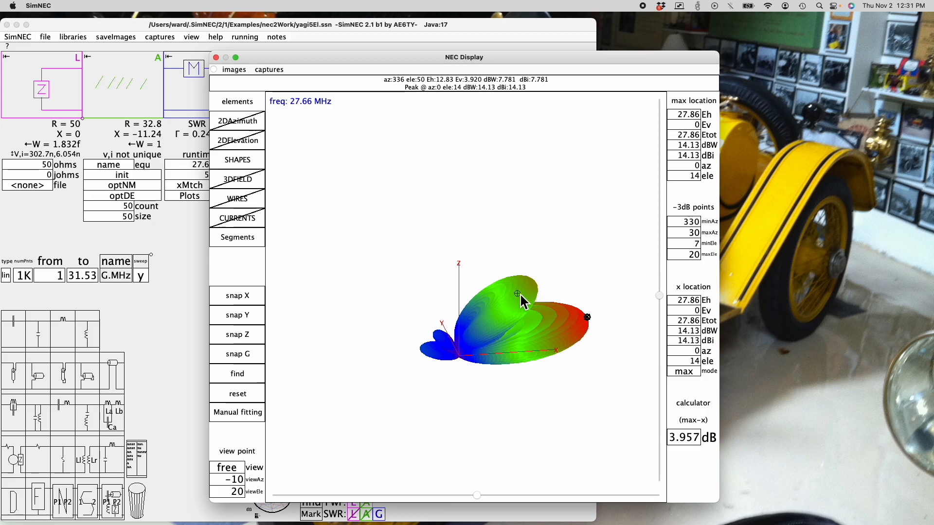
{"action": "left_click", "coordinate": [684, 371]}
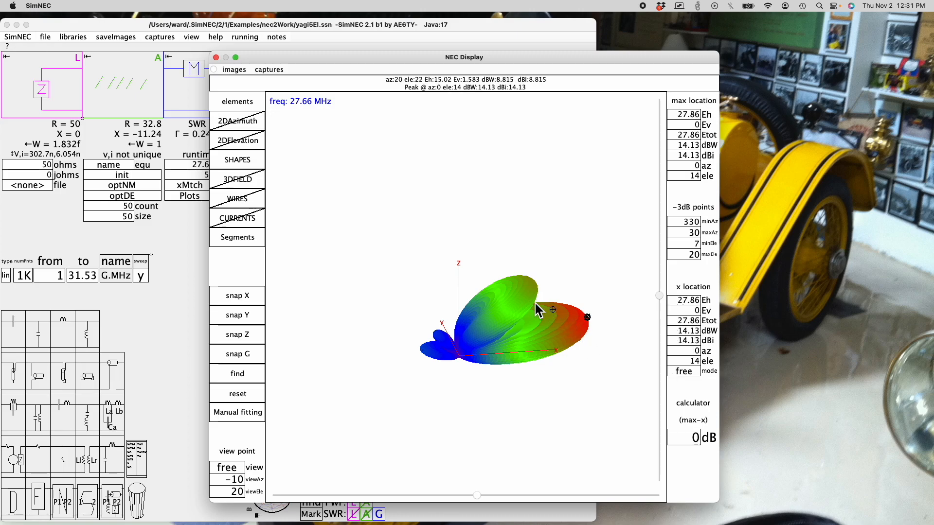
{"action": "left_click", "coordinate": [510, 286]}
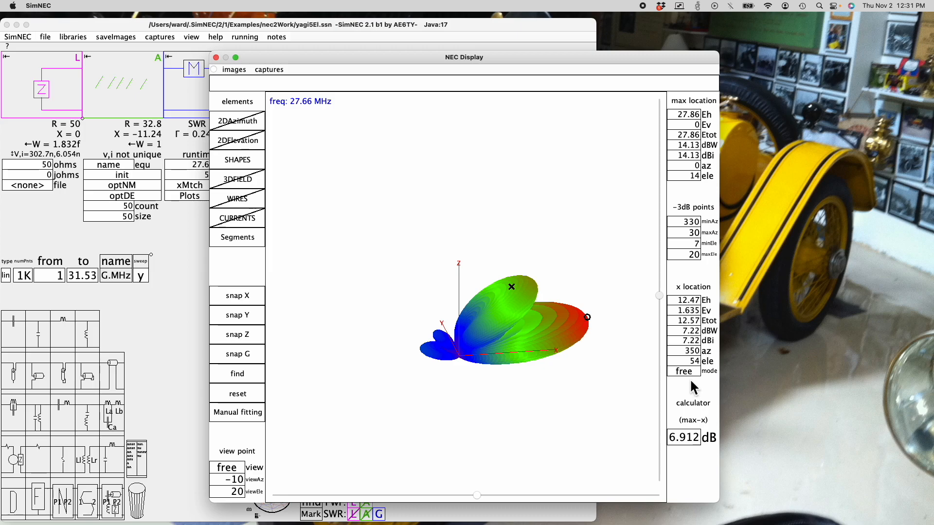
{"action": "mouse_move", "coordinate": [244, 168]}
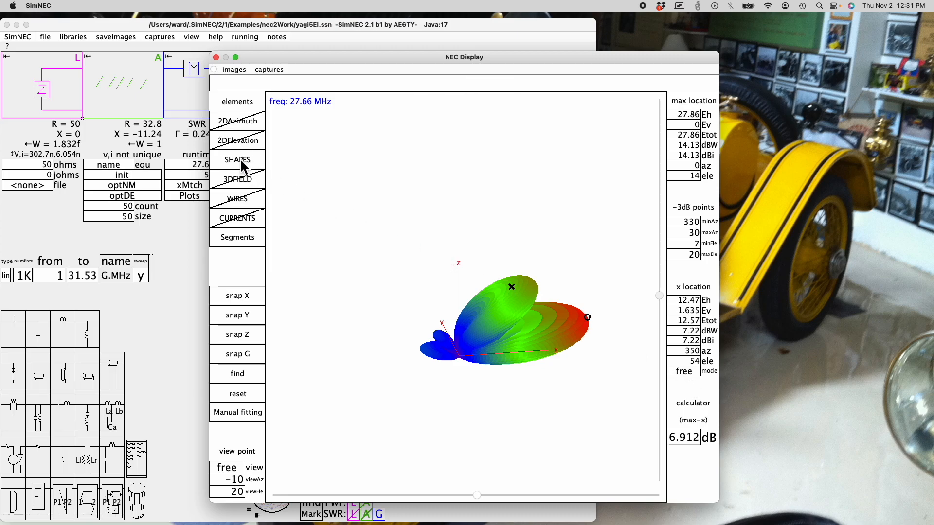
Toggle SHAPES off and 3DFIELD on to draw the pattern as a wireframe mesh.
{"action": "left_click", "coordinate": [236, 179]}
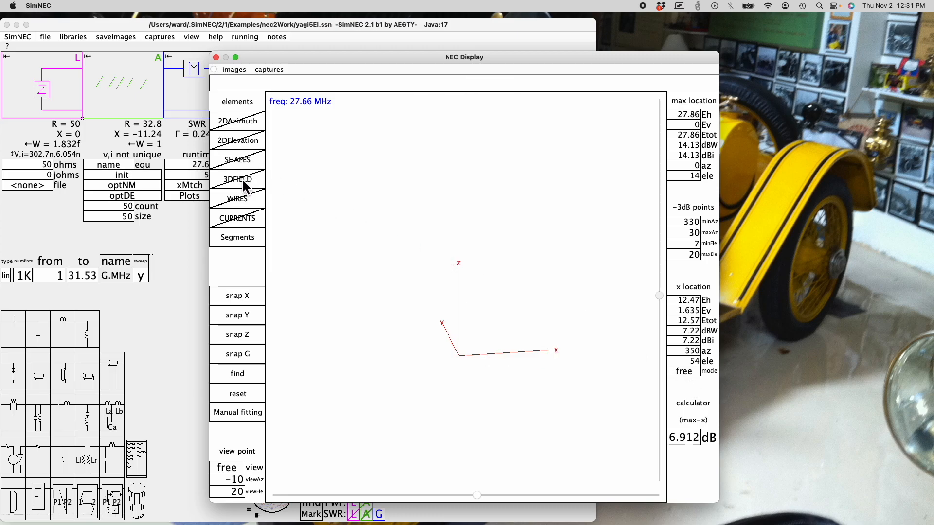
{"action": "left_click", "coordinate": [237, 179]}
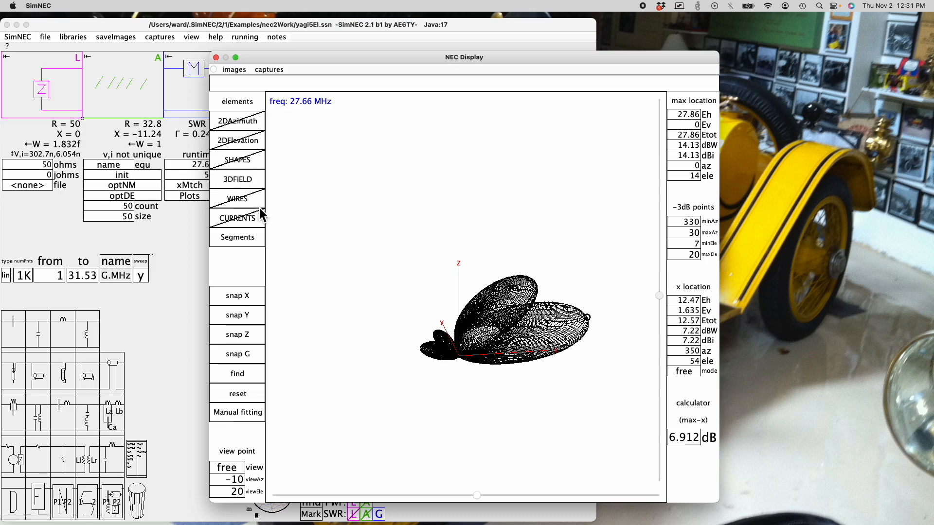
{"action": "mouse_move", "coordinate": [515, 405]}
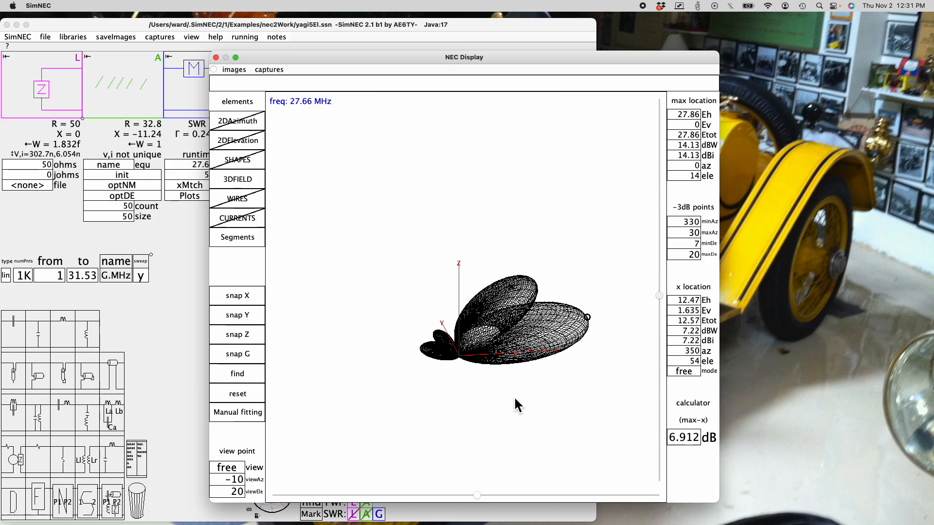
{"action": "mouse_move", "coordinate": [416, 360]}
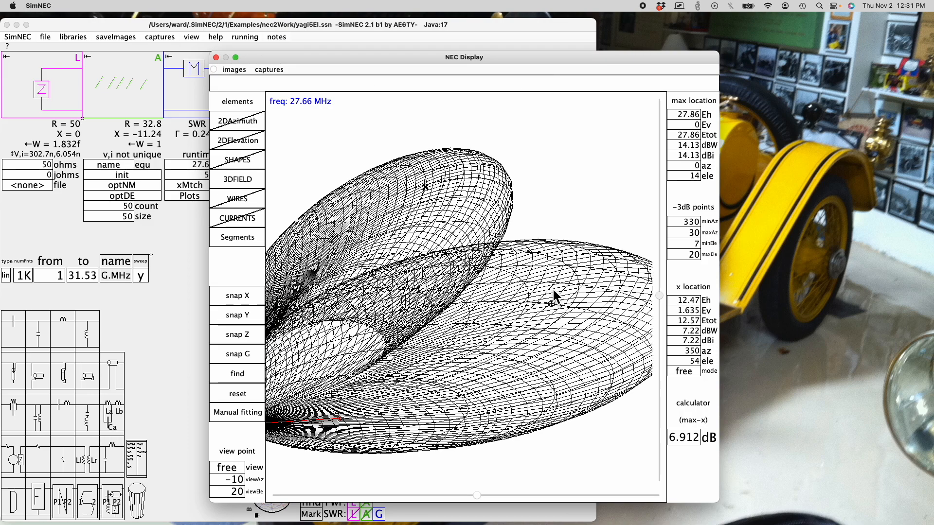
{"action": "mouse_move", "coordinate": [548, 299]}
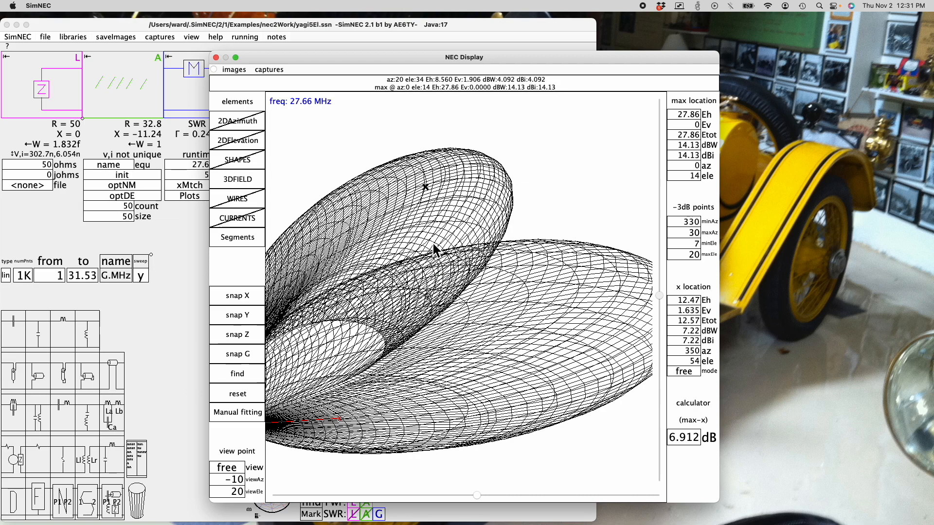
{"action": "mouse_move", "coordinate": [291, 191]}
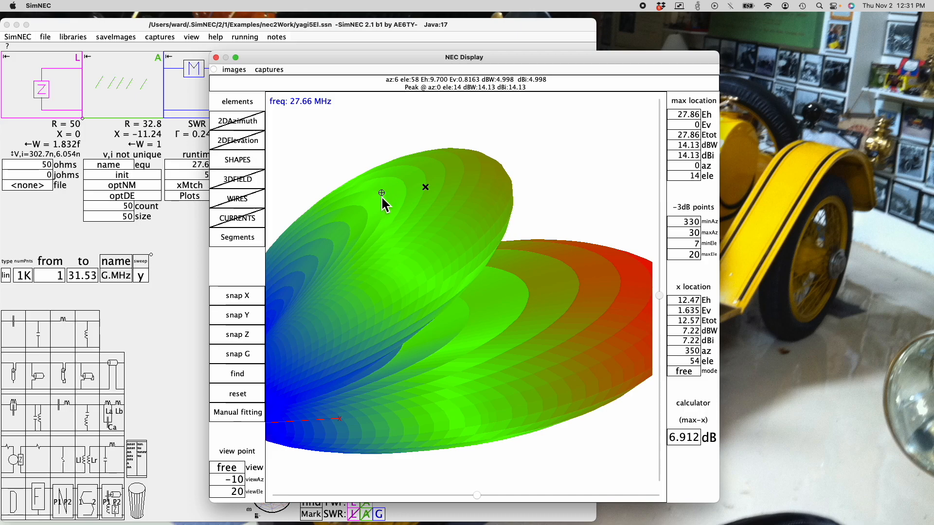
{"action": "mouse_move", "coordinate": [349, 225]}
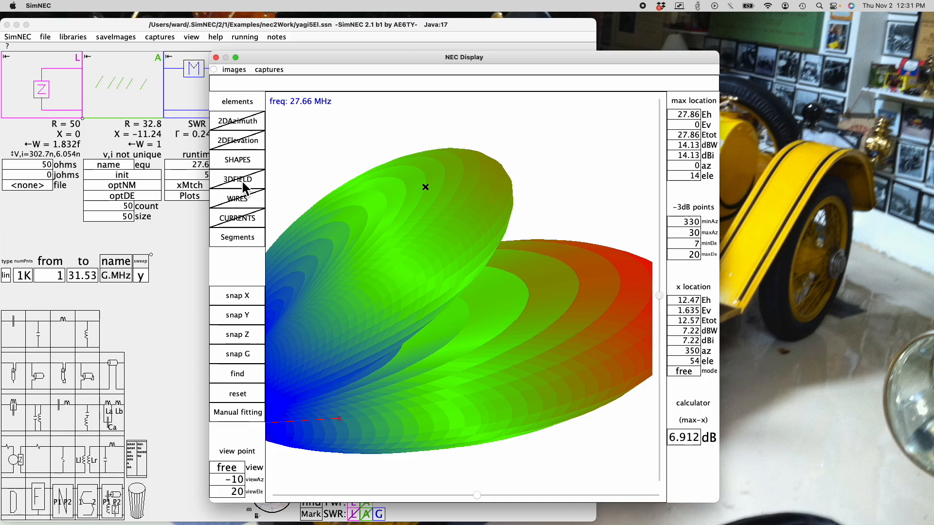
{"action": "left_click", "coordinate": [236, 179]}
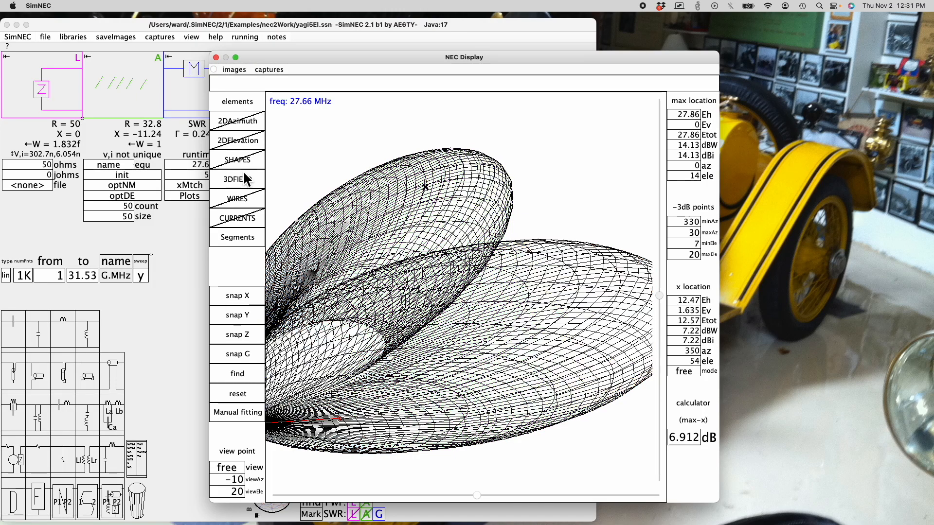
Swap the 3D field for the wires, then view and clear the driven element's details.
{"action": "left_click", "coordinate": [237, 198]}
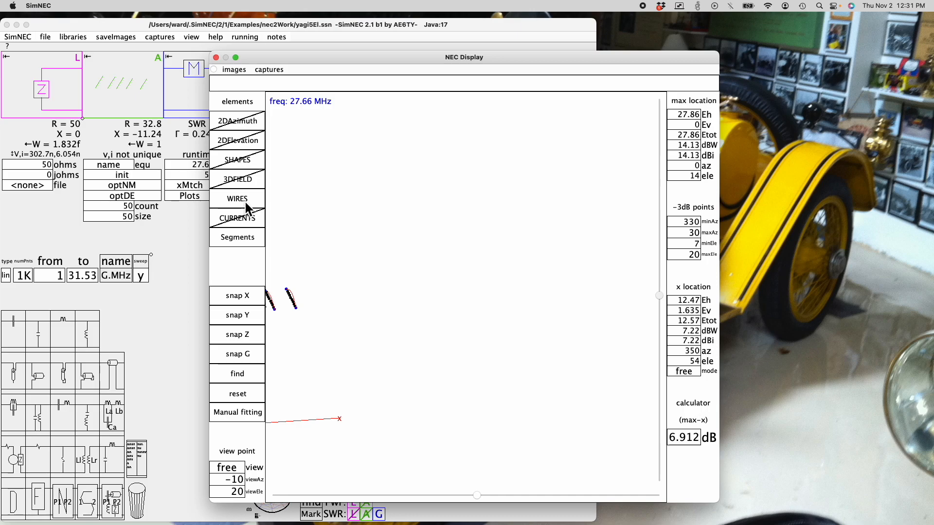
{"action": "mouse_move", "coordinate": [247, 374]}
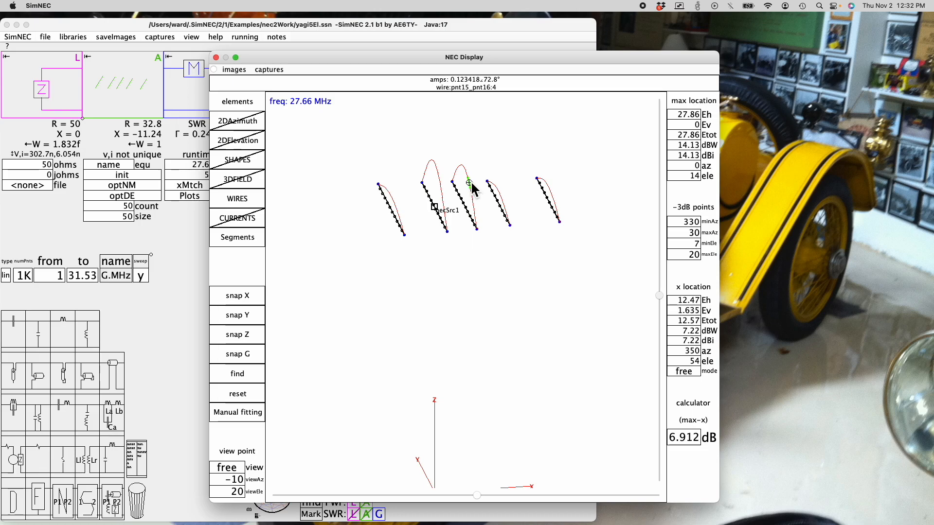
{"action": "left_click", "coordinate": [435, 197]}
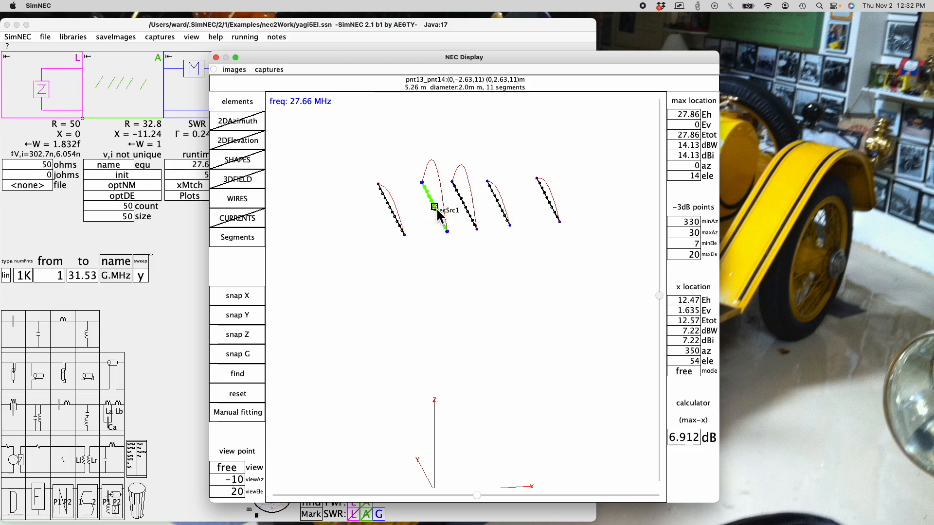
{"action": "left_click", "coordinate": [433, 207]}
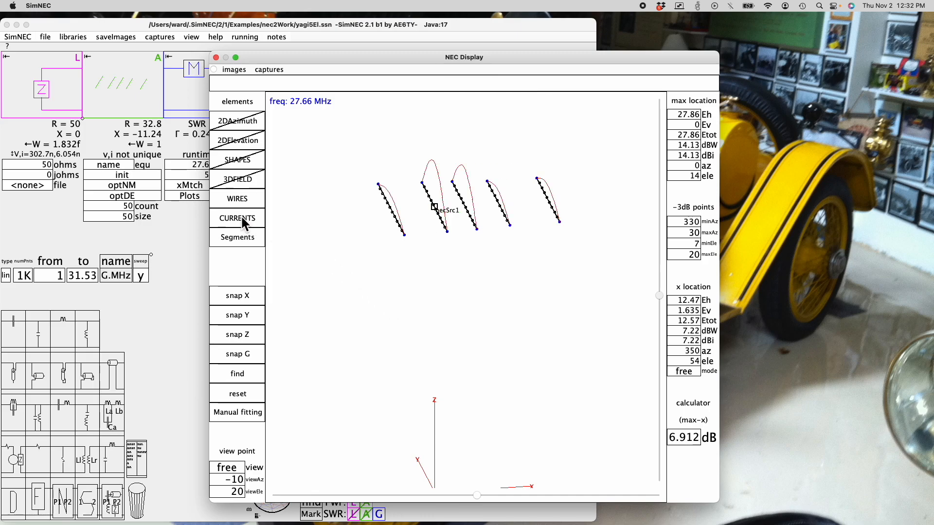
Toggle the current distribution curves on and off, leaving them hidden.
{"action": "left_click", "coordinate": [237, 218]}
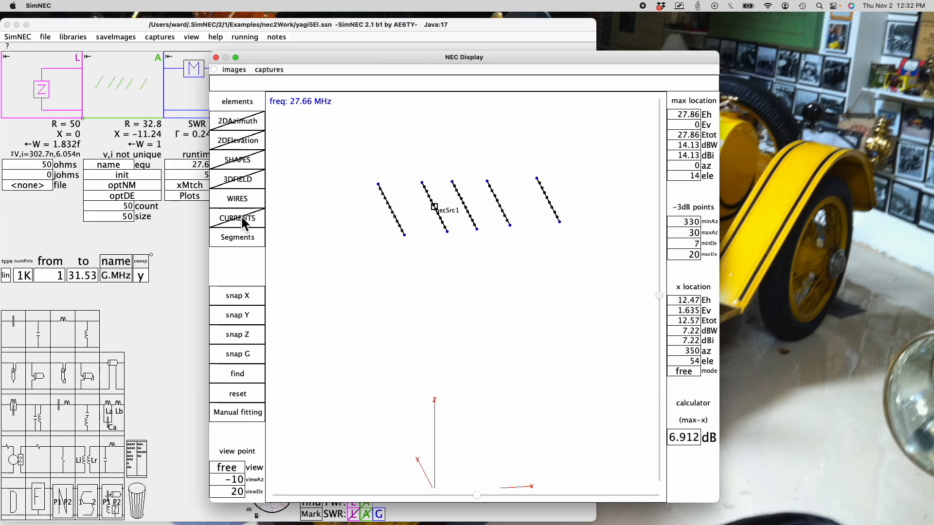
{"action": "left_click", "coordinate": [237, 218]}
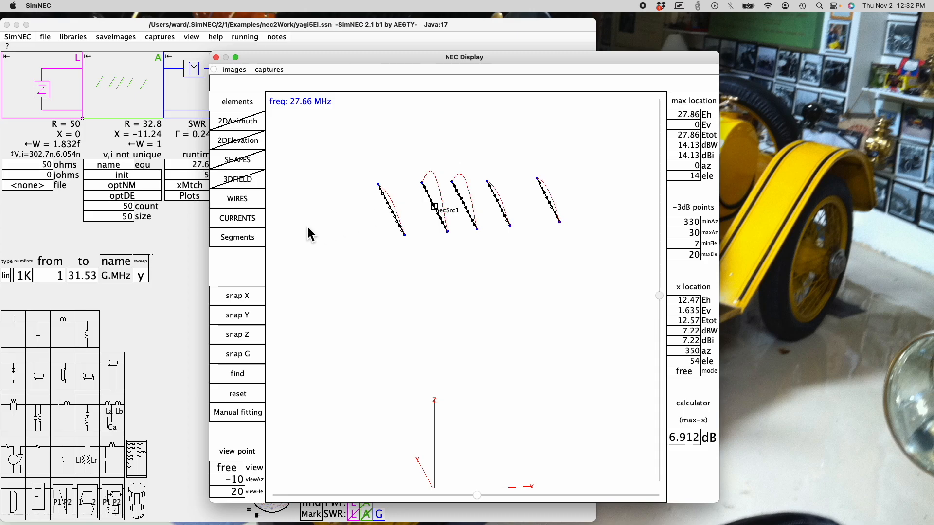
{"action": "mouse_move", "coordinate": [236, 225]}
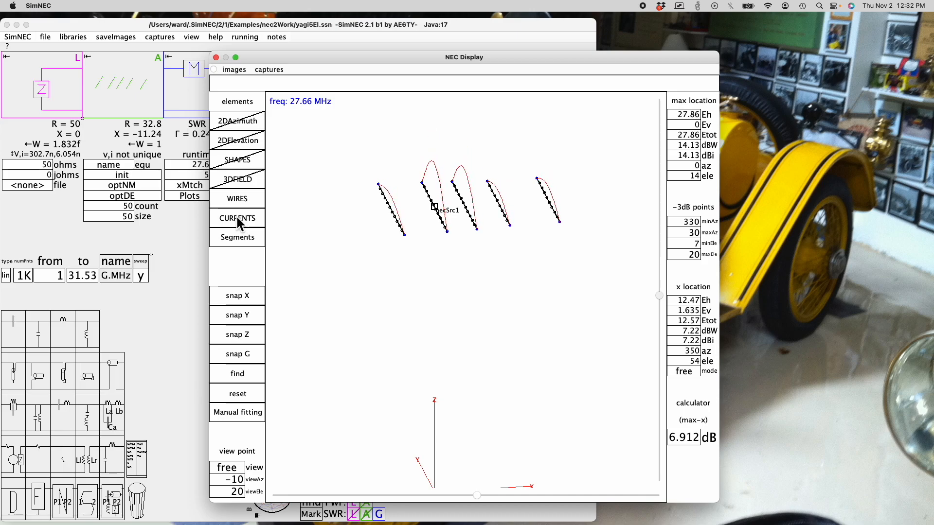
{"action": "left_click", "coordinate": [236, 218]}
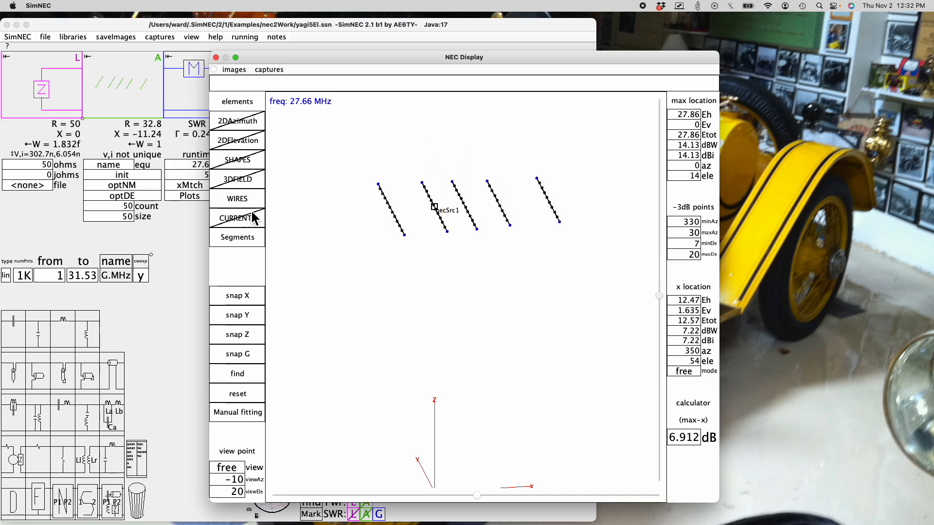
{"action": "mouse_move", "coordinate": [296, 223]}
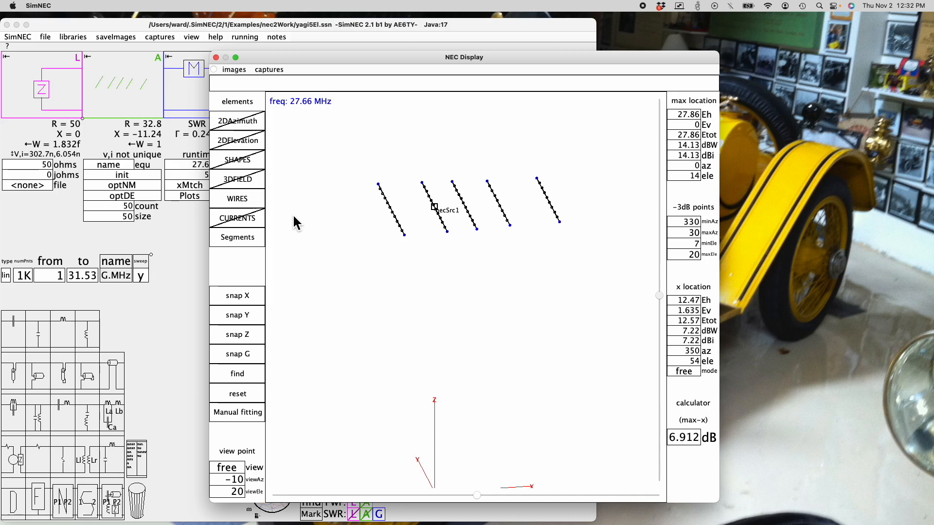
{"action": "mouse_move", "coordinate": [239, 244]}
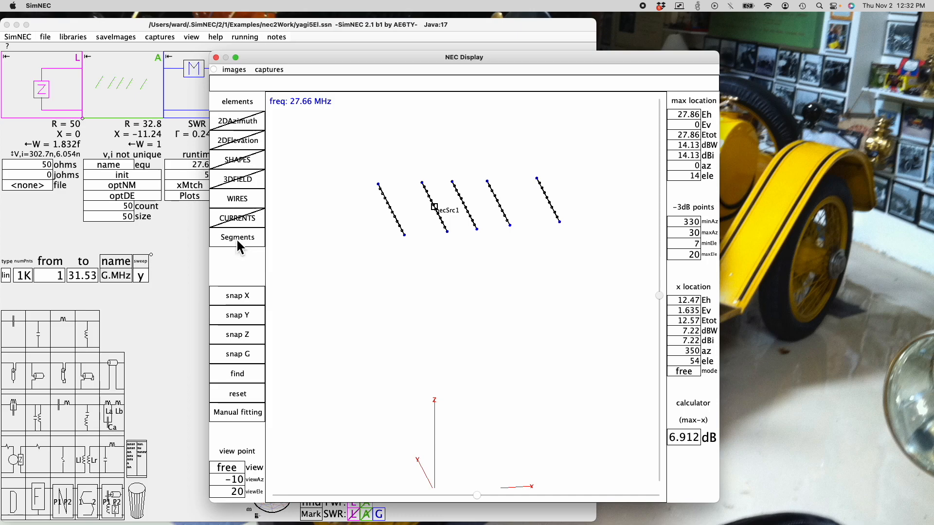
{"action": "left_click", "coordinate": [237, 236]}
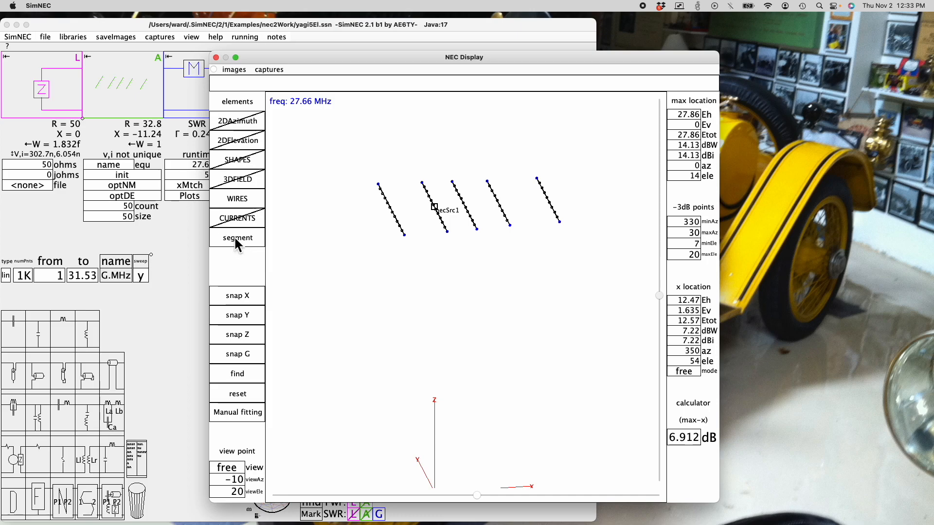
{"action": "left_click", "coordinate": [237, 238]}
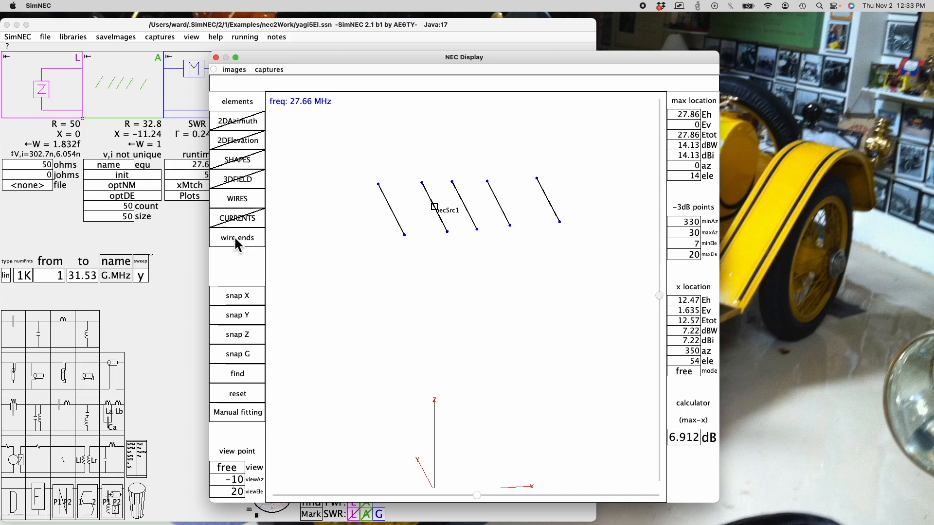
{"action": "mouse_move", "coordinate": [401, 245]}
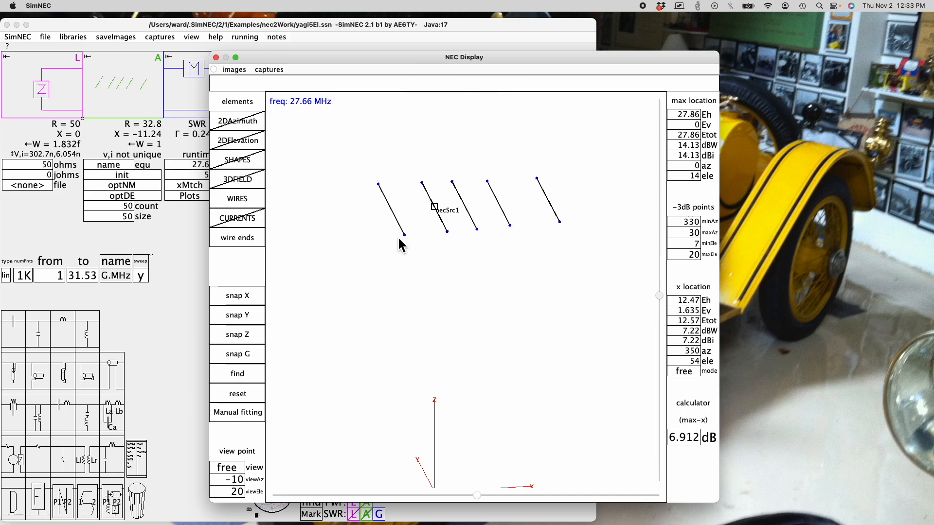
{"action": "left_click", "coordinate": [236, 237]}
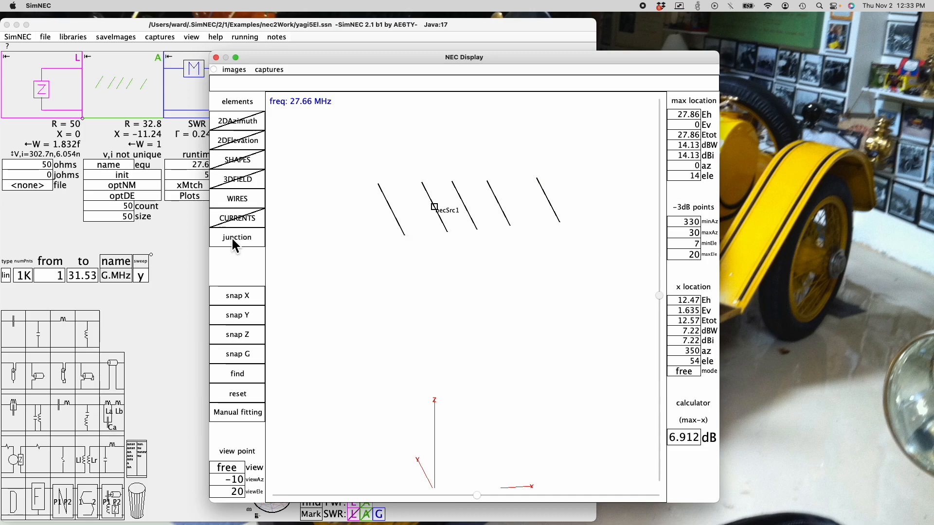
{"action": "mouse_move", "coordinate": [342, 231]}
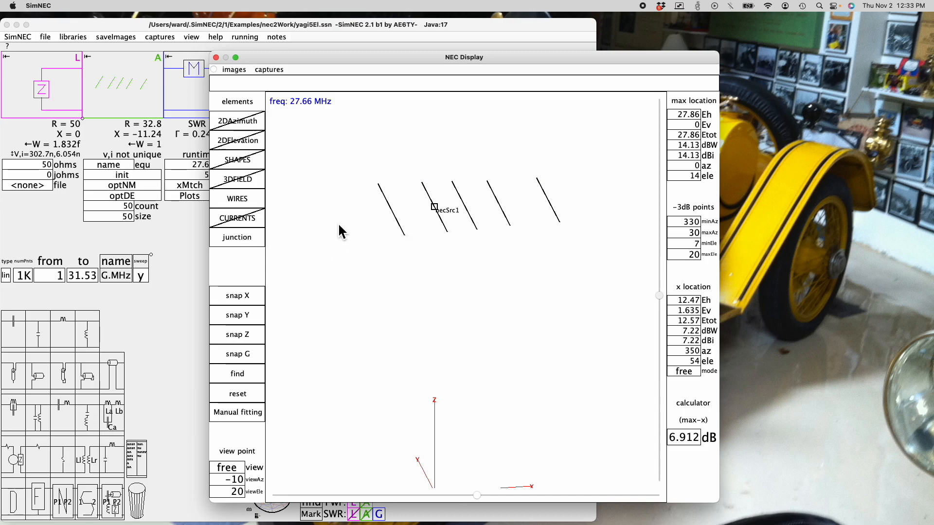
{"action": "mouse_move", "coordinate": [441, 199]}
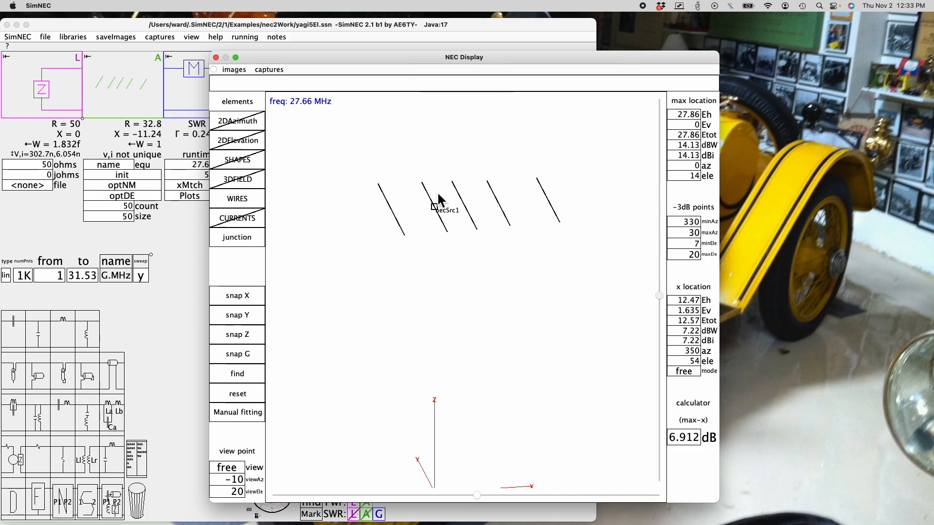
{"action": "mouse_move", "coordinate": [335, 220]}
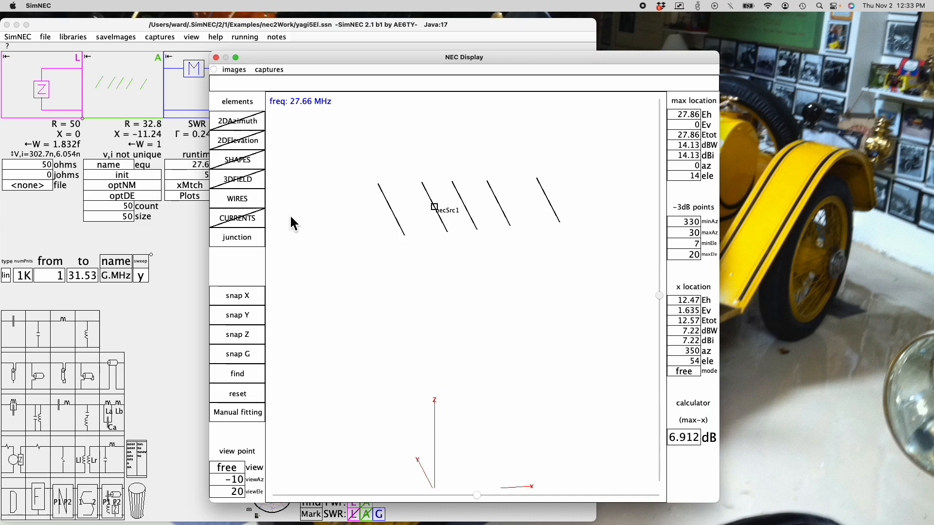
{"action": "left_click", "coordinate": [236, 237]}
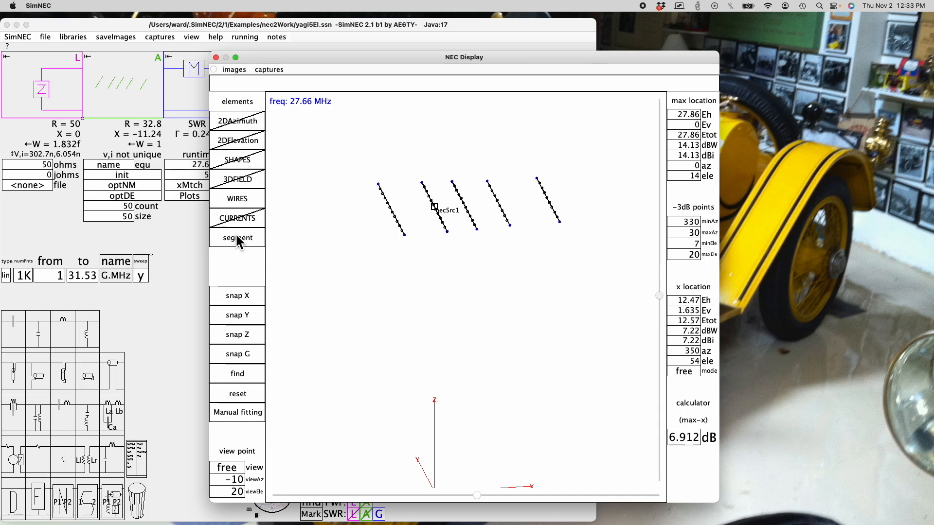
{"action": "left_click", "coordinate": [237, 237]}
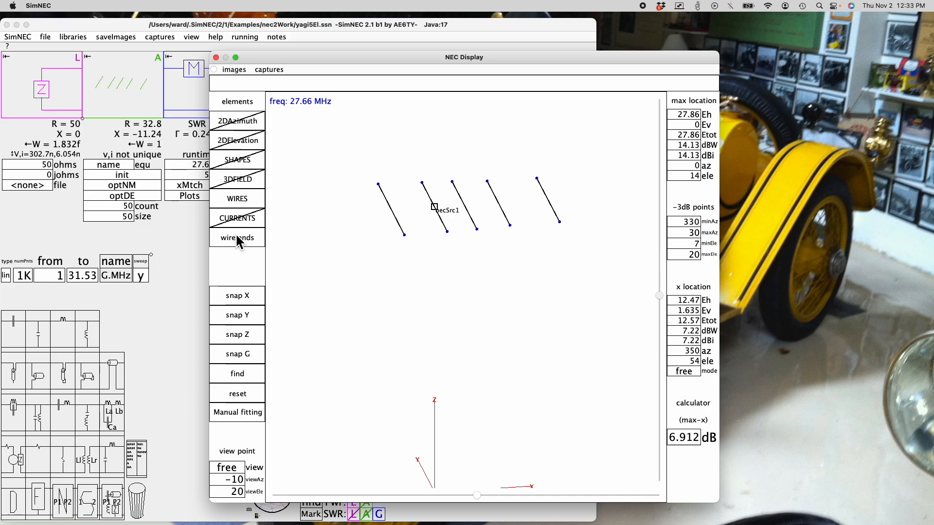
{"action": "left_click", "coordinate": [236, 238]}
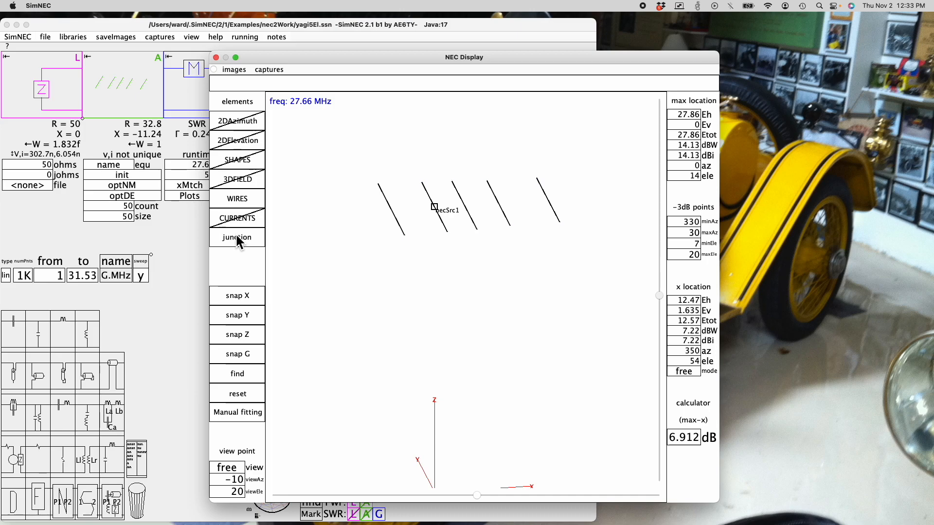
{"action": "left_click", "coordinate": [236, 238]}
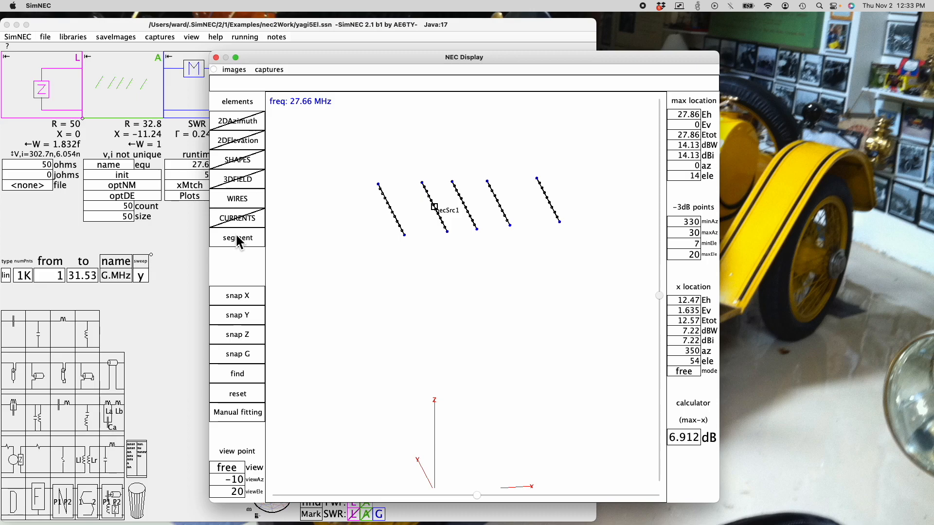
{"action": "left_click", "coordinate": [237, 238]}
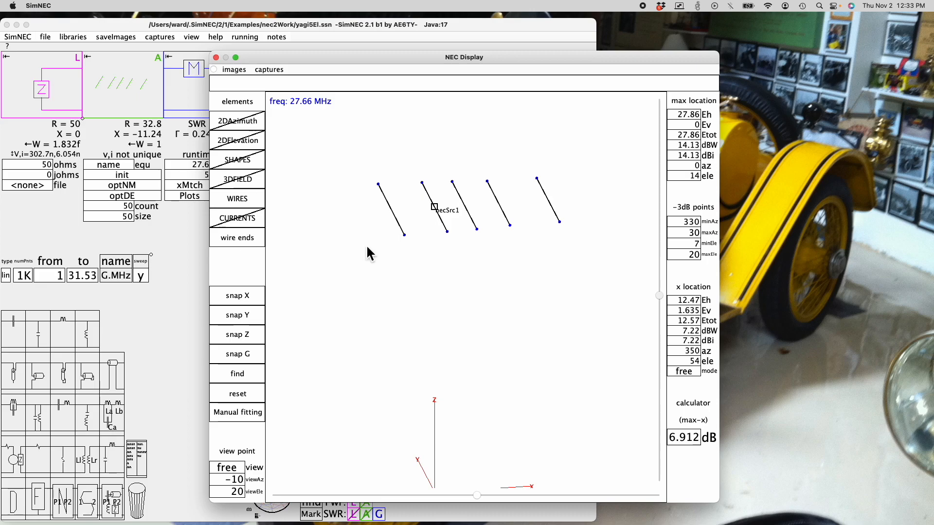
{"action": "left_click", "coordinate": [393, 213]}
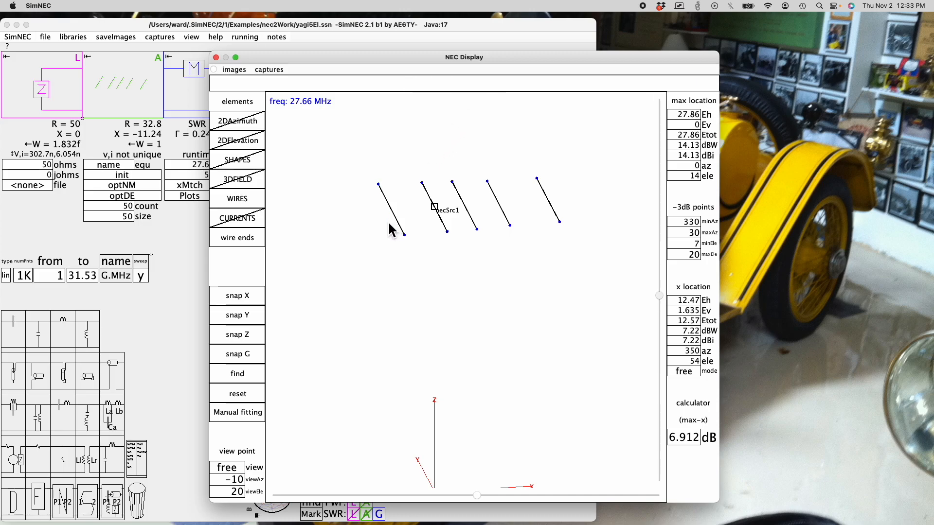
{"action": "left_click", "coordinate": [391, 209]}
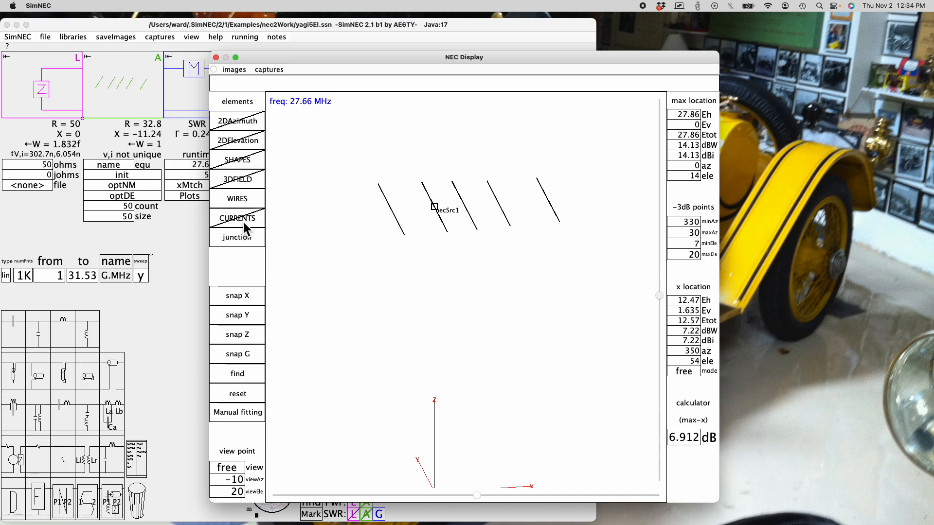
Show current curves on all five elements, then view and clear the driven element's wire details.
{"action": "left_click", "coordinate": [236, 218]}
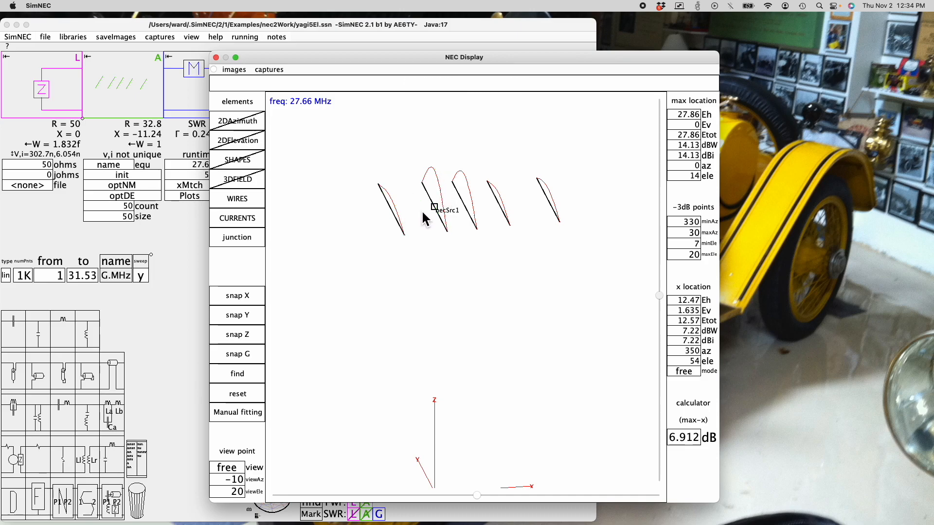
{"action": "left_click", "coordinate": [433, 203]}
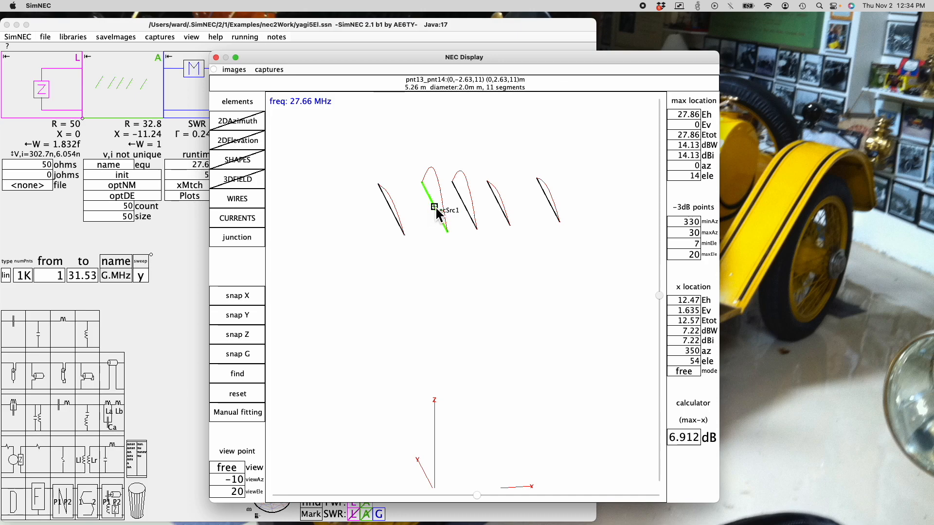
{"action": "left_click", "coordinate": [434, 208]}
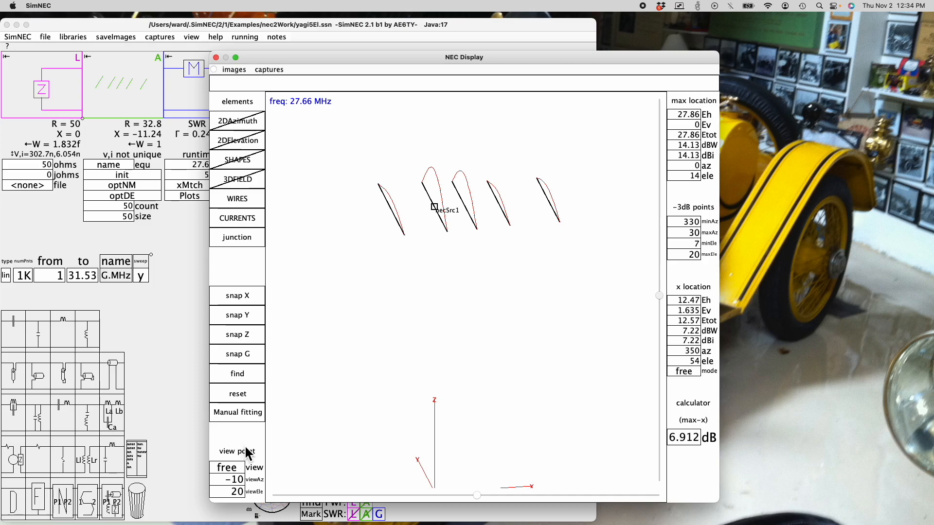
{"action": "mouse_move", "coordinate": [246, 454]}
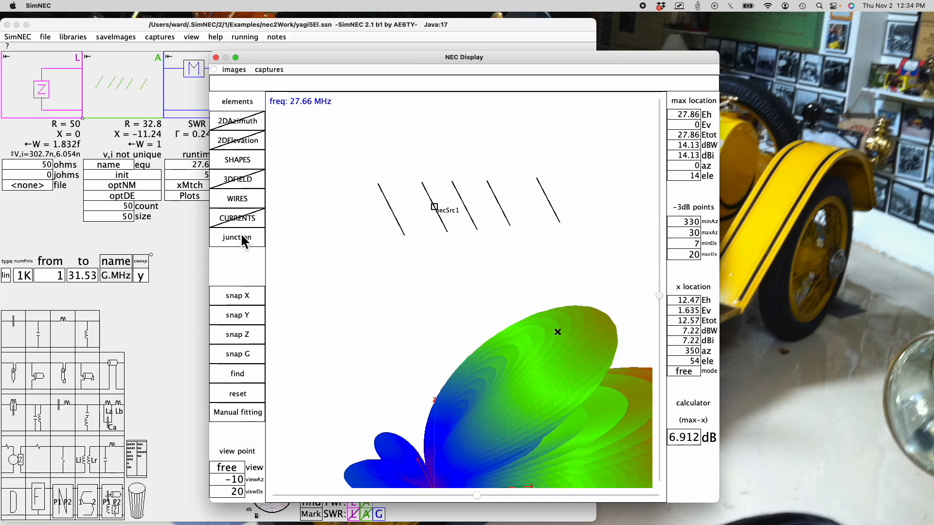
Show segment markers and switch the view point from free to track x, then track gain.
{"action": "left_click", "coordinate": [237, 237]}
{"action": "type", "text": "1"}
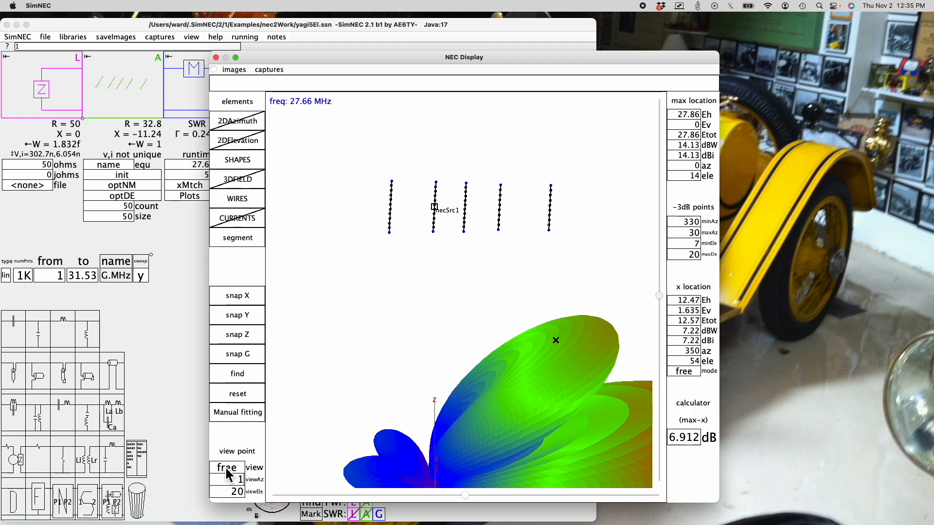
{"action": "left_click", "coordinate": [227, 467]}
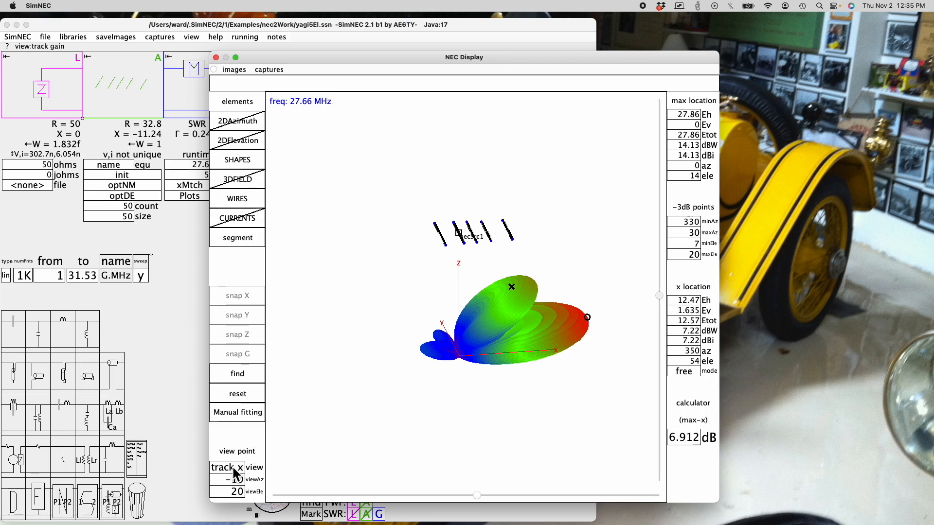
{"action": "left_click", "coordinate": [227, 468]}
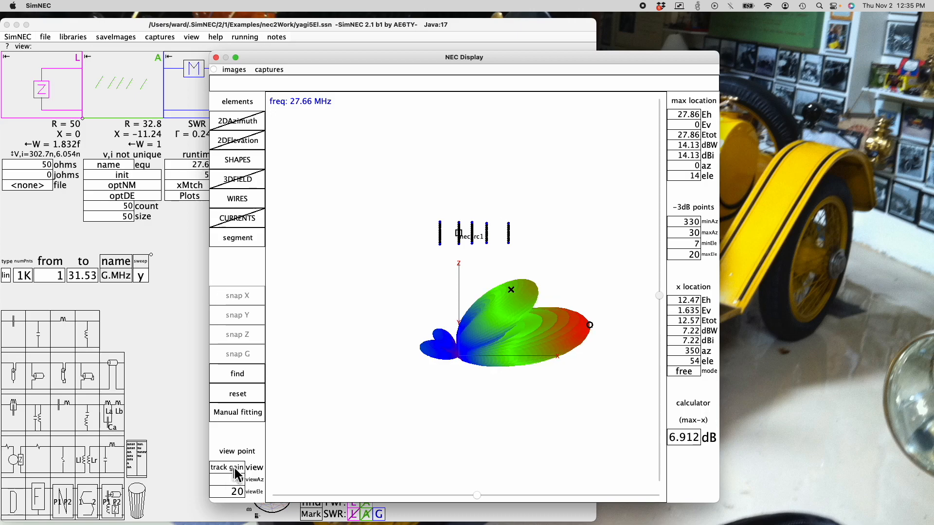
{"action": "left_click", "coordinate": [227, 467]}
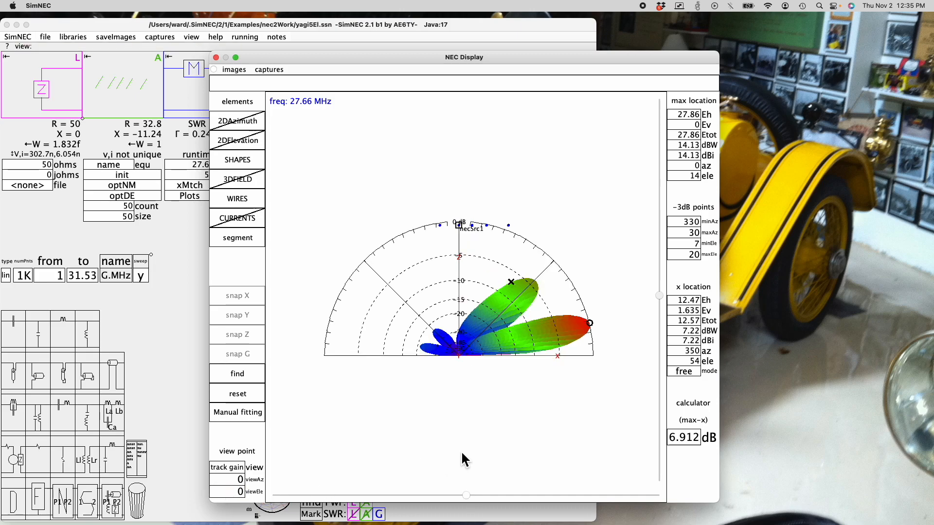
{"action": "mouse_move", "coordinate": [365, 411]}
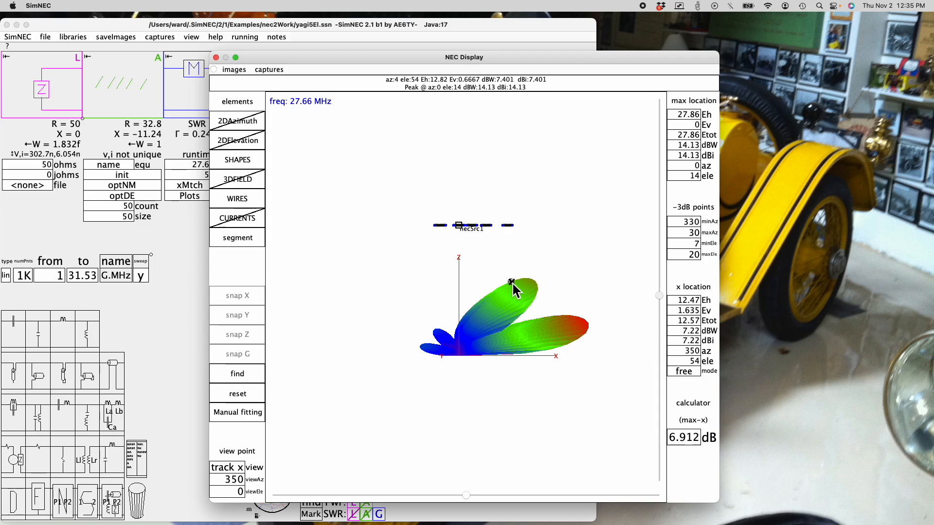
{"action": "mouse_move", "coordinate": [595, 331]}
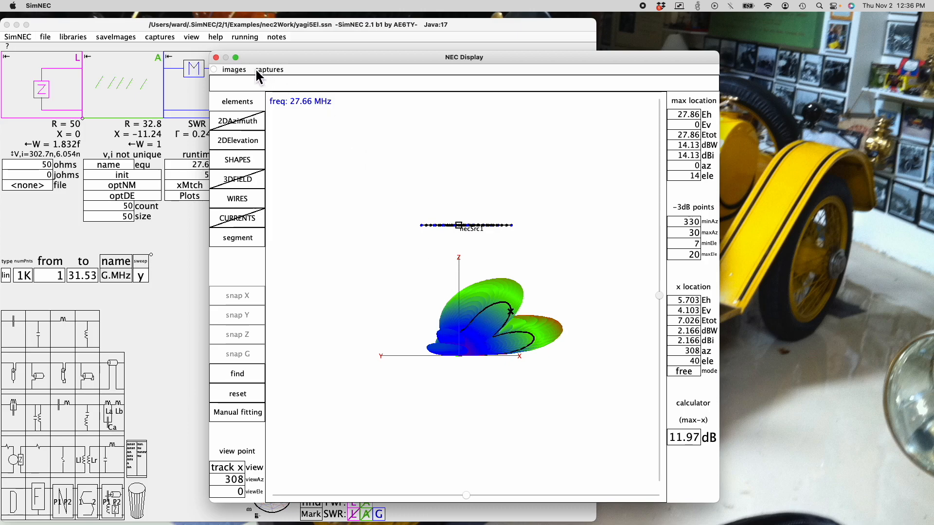
Switch between the save-to-file and clipboard capture options for exporting the display.
{"action": "left_click", "coordinate": [234, 69]}
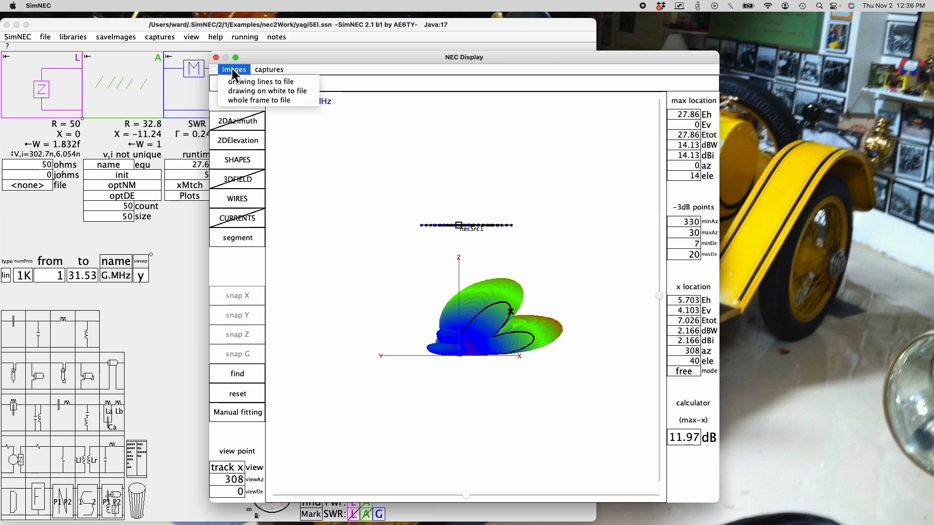
{"action": "left_click", "coordinate": [269, 69]}
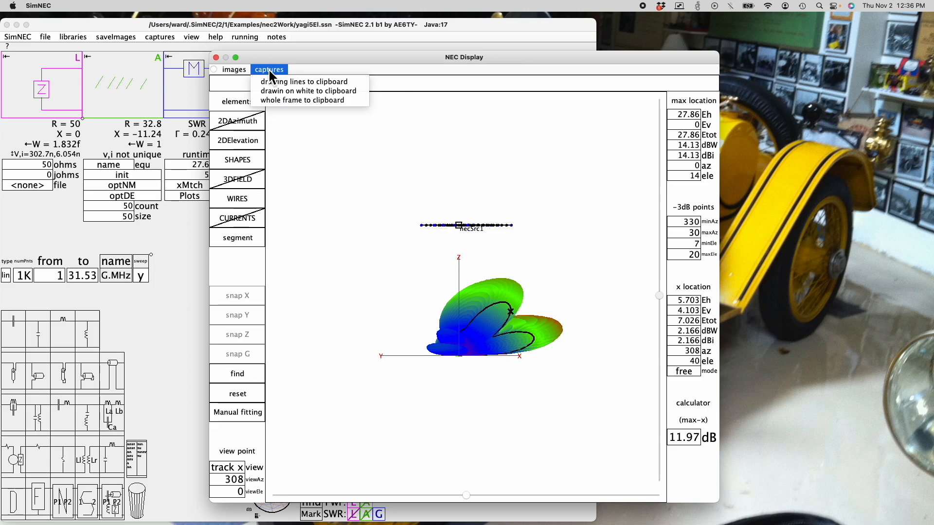
{"action": "left_click", "coordinate": [235, 69]}
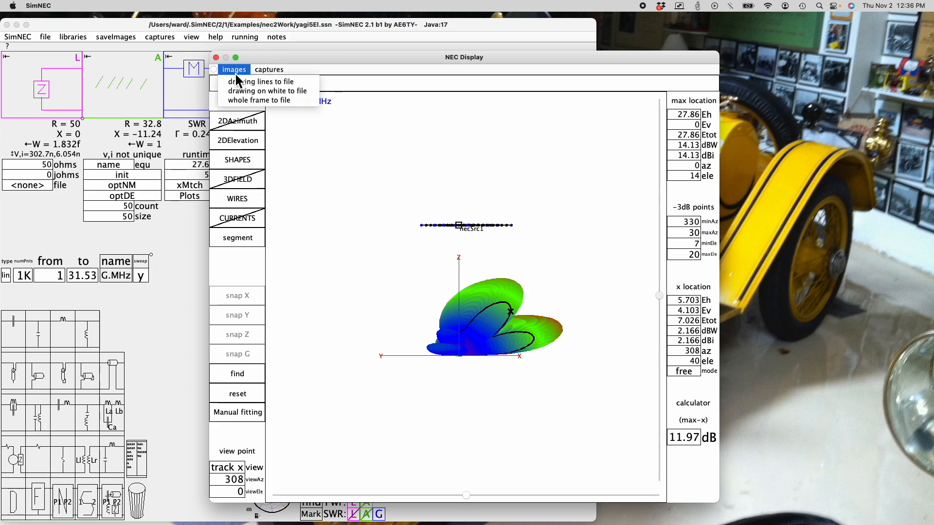
{"action": "left_click", "coordinate": [269, 69]}
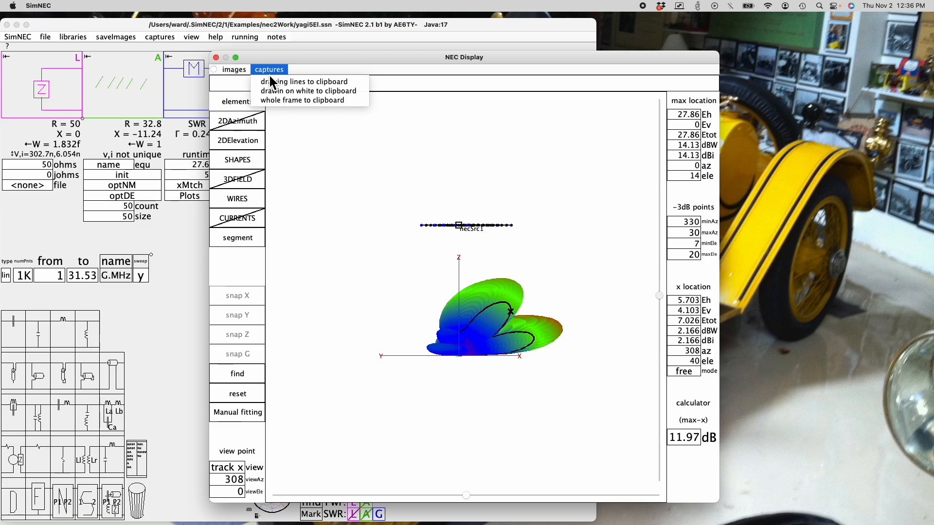
{"action": "mouse_move", "coordinate": [314, 142]}
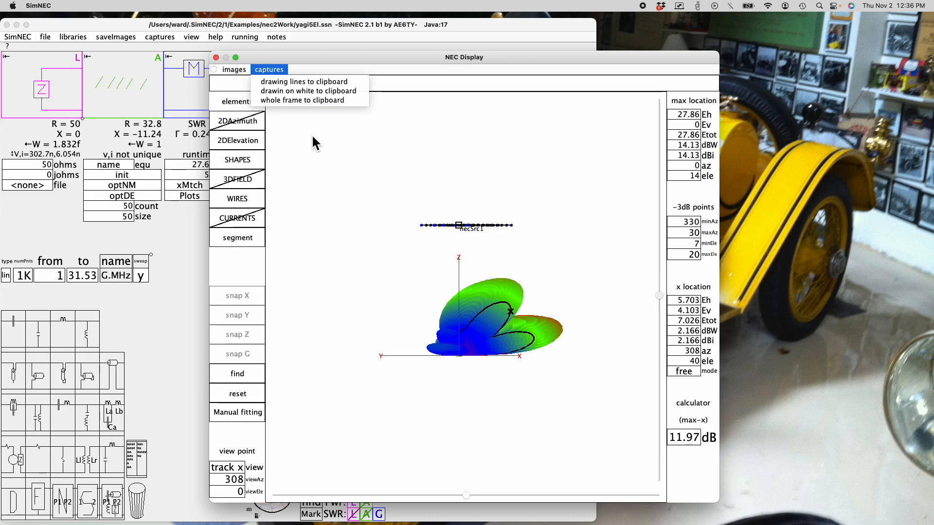
{"action": "mouse_move", "coordinate": [304, 119]}
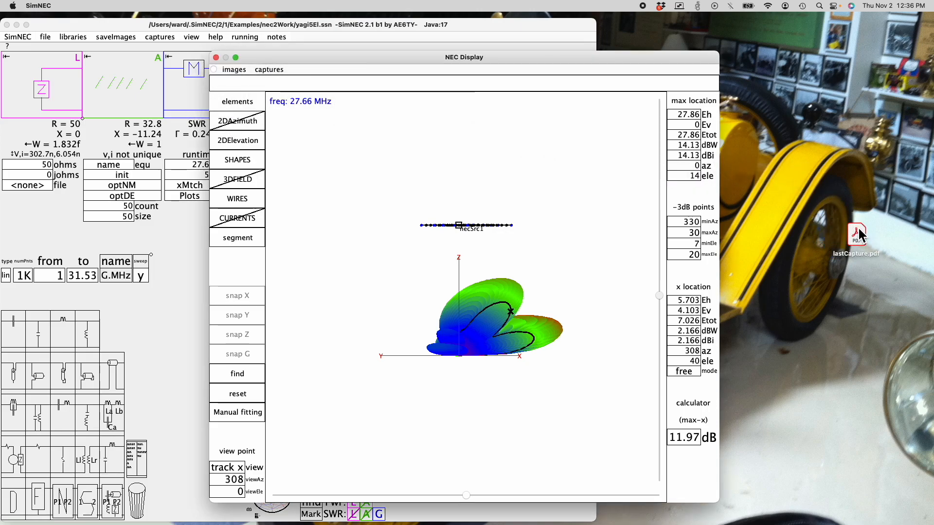
{"action": "mouse_move", "coordinate": [859, 238]}
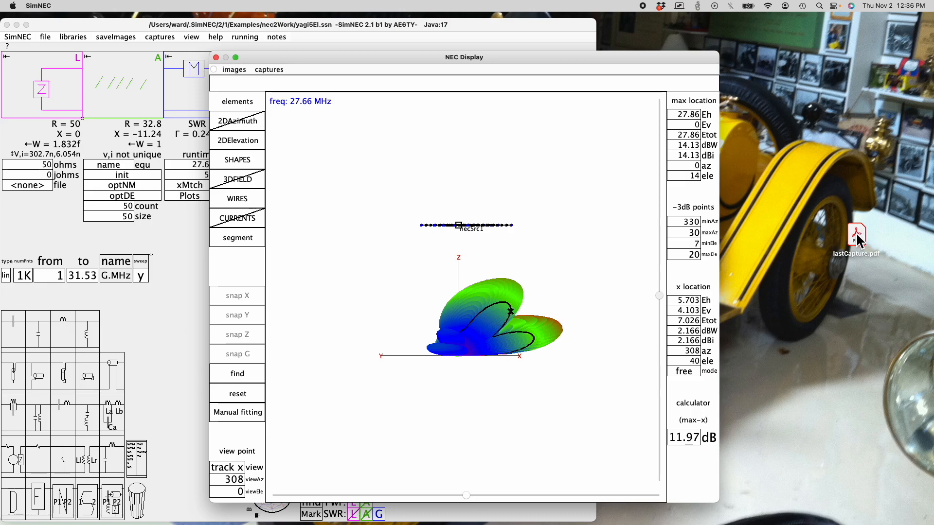